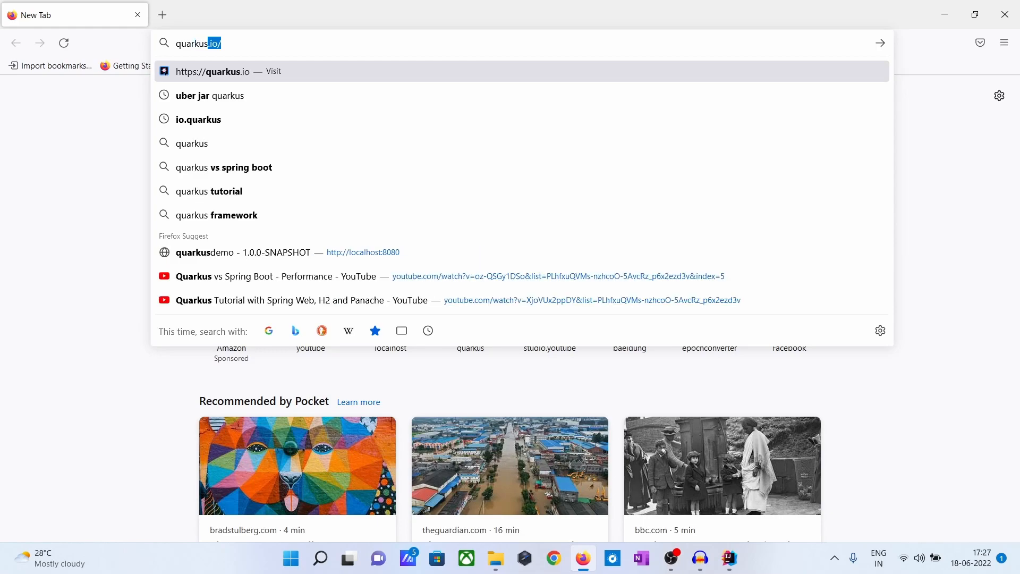
# Step: Open quarkus.io, browse the About menu topics, and go to Start Coding
pyautogui.click(212, 71)
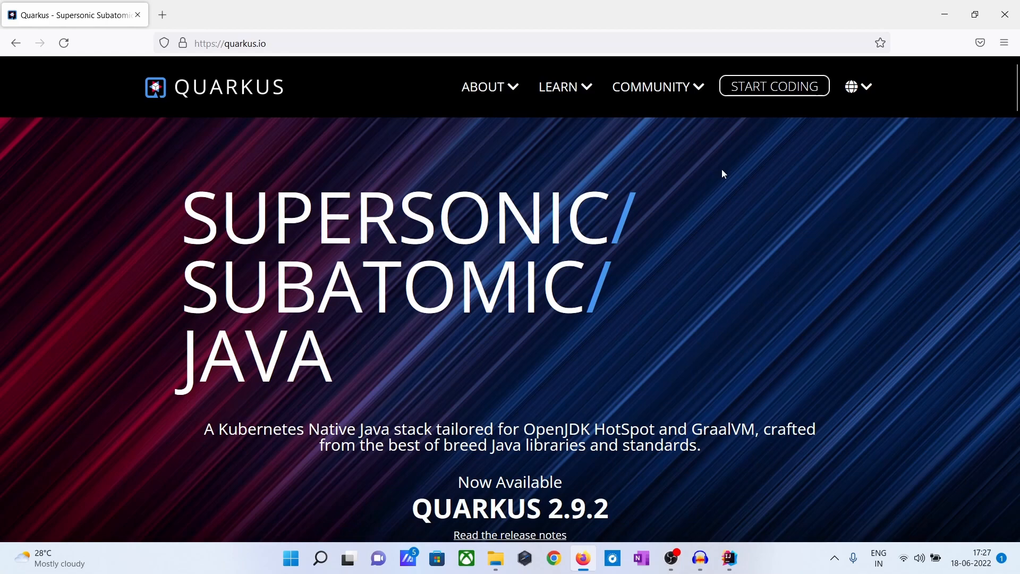
pyautogui.moveTo(764, 86)
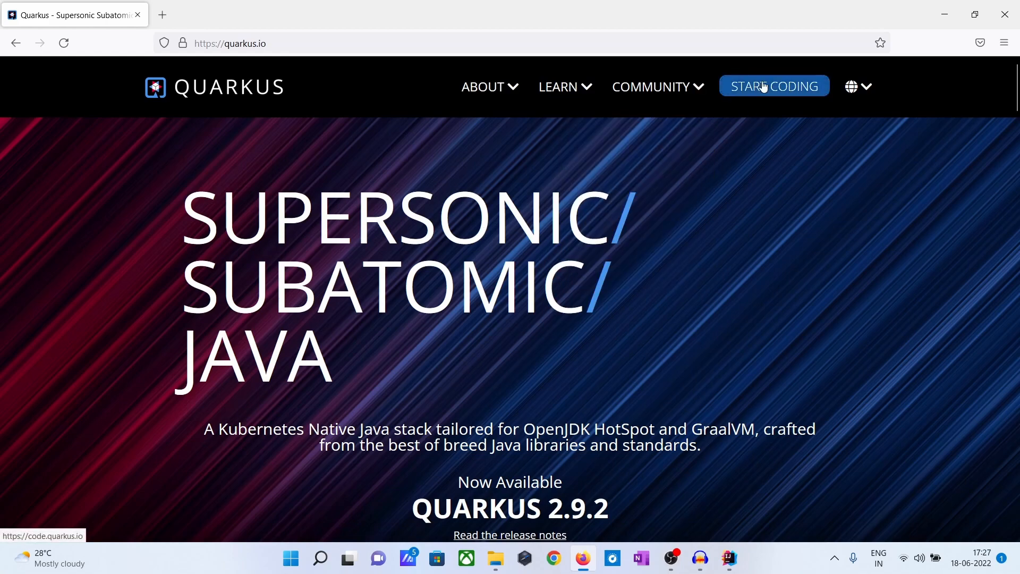
pyautogui.click(482, 87)
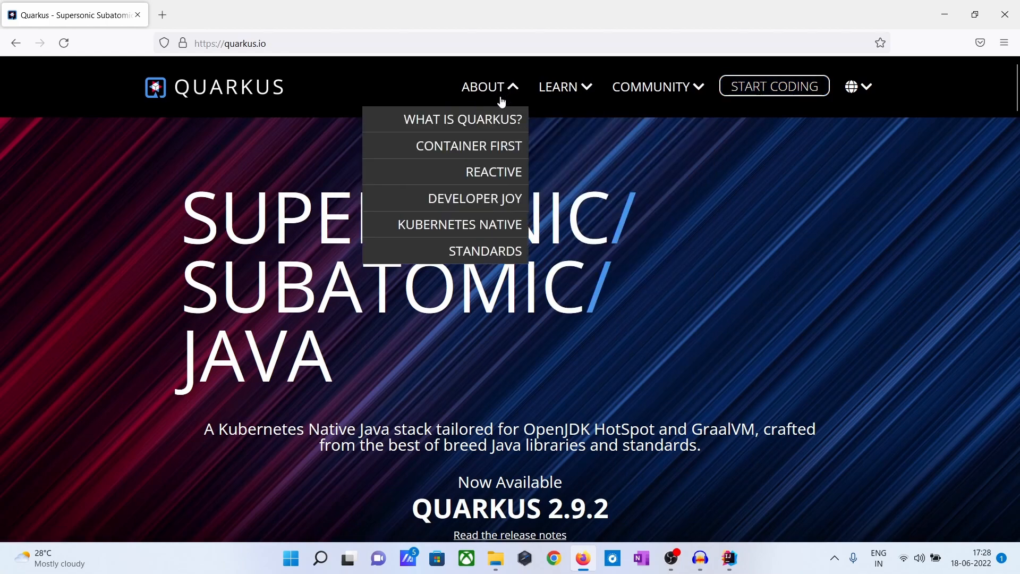
pyautogui.moveTo(480, 133)
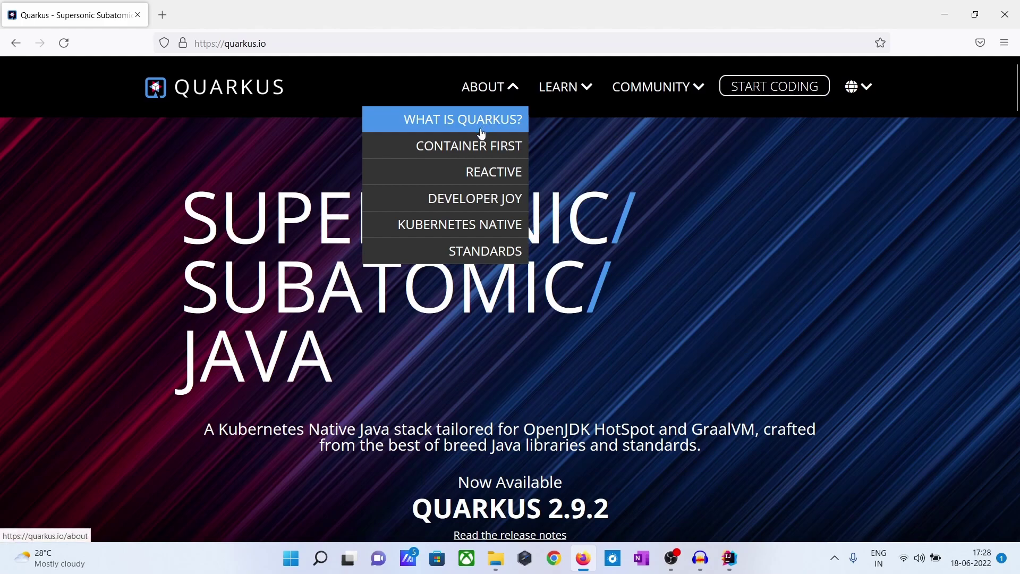
pyautogui.moveTo(455, 167)
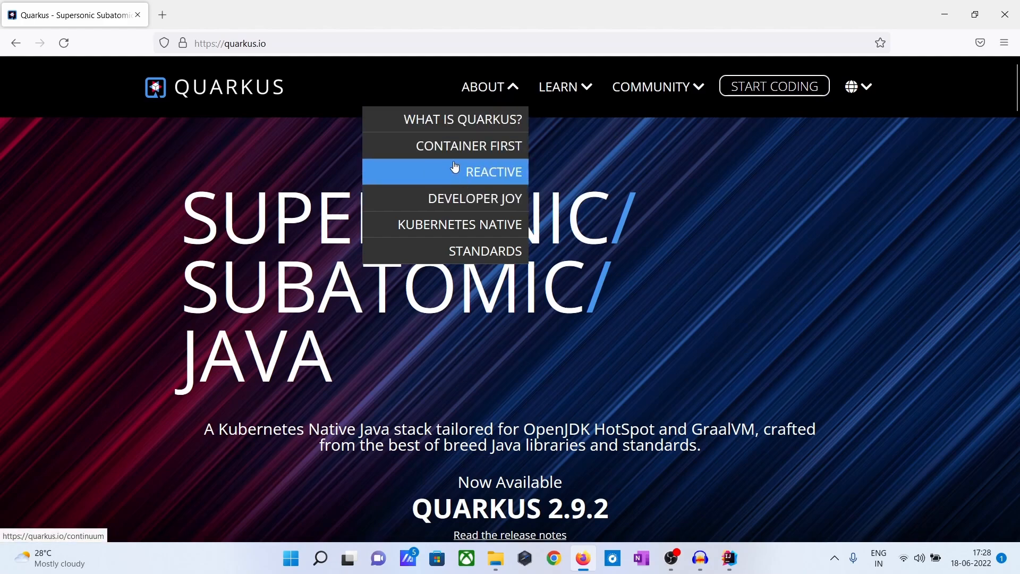
pyautogui.moveTo(469, 240)
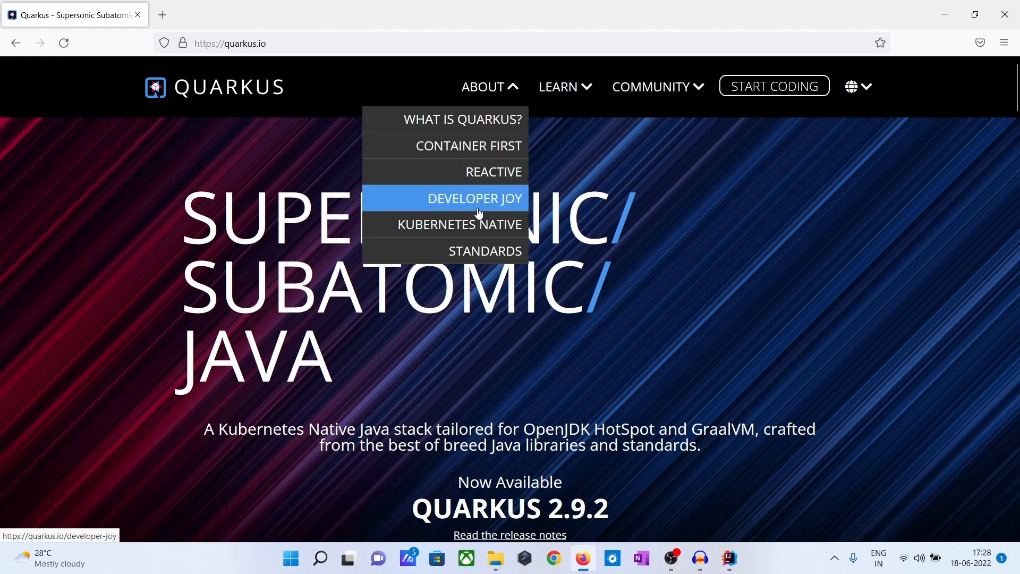
pyautogui.click(650, 86)
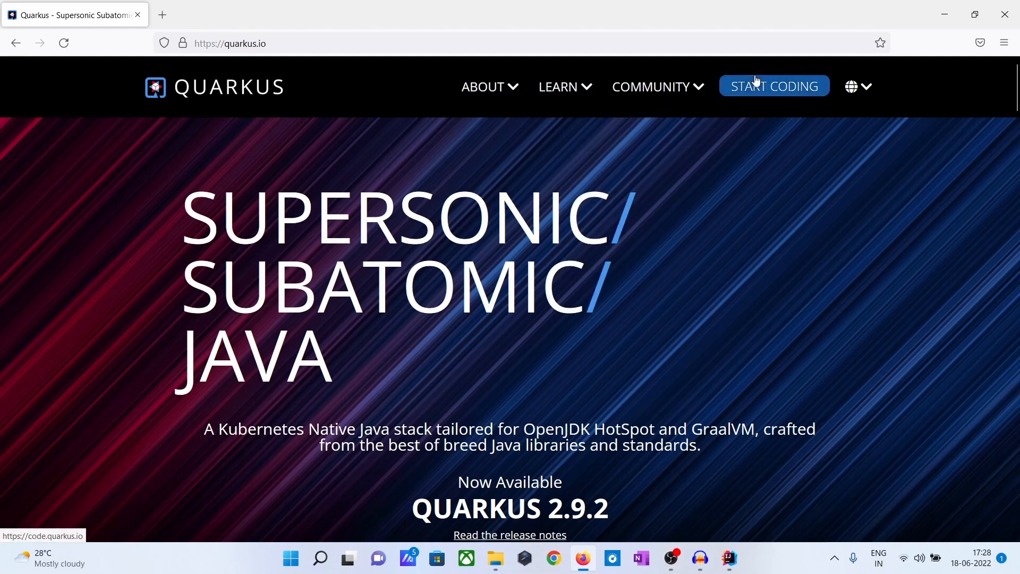
pyautogui.moveTo(771, 95)
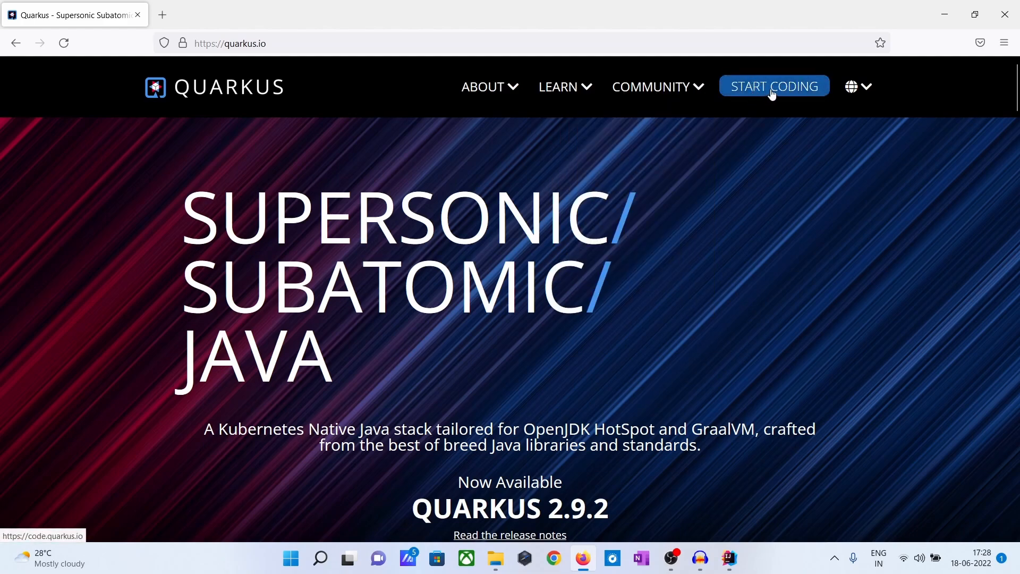
pyautogui.click(774, 86)
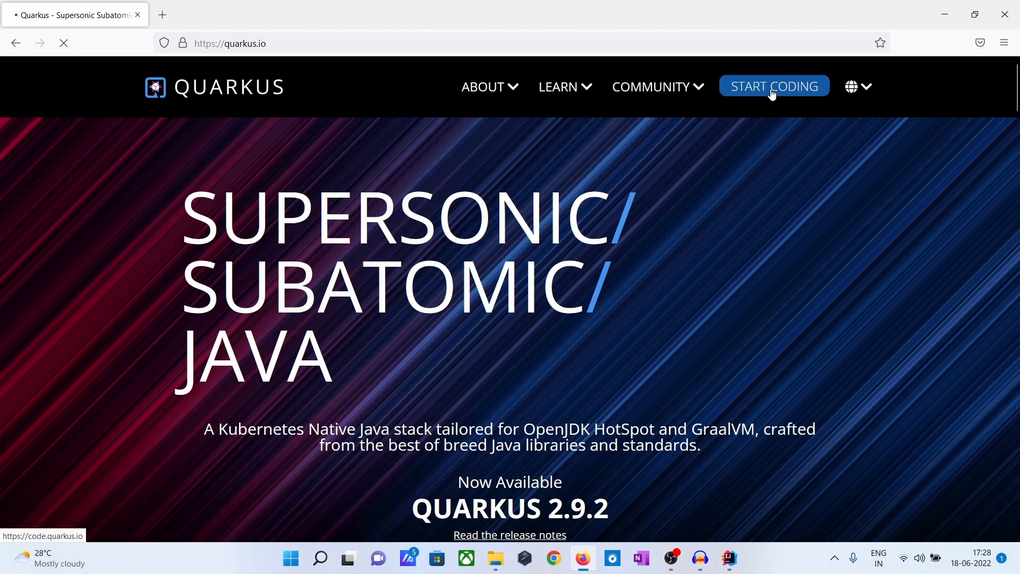
# Step: Dismiss the welcome popup and set the project group to org.letuslearn
pyautogui.click(774, 85)
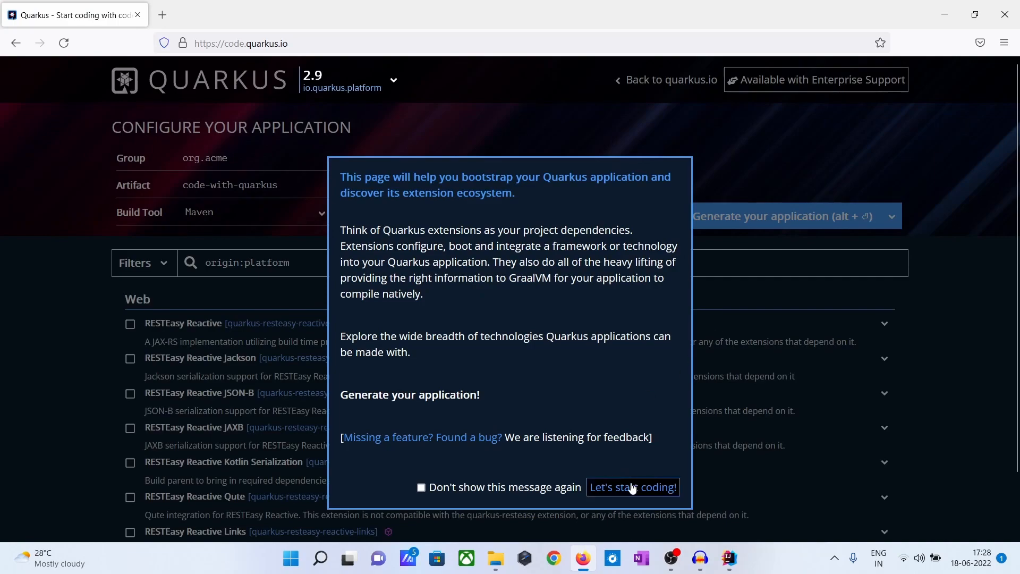
pyautogui.click(632, 487)
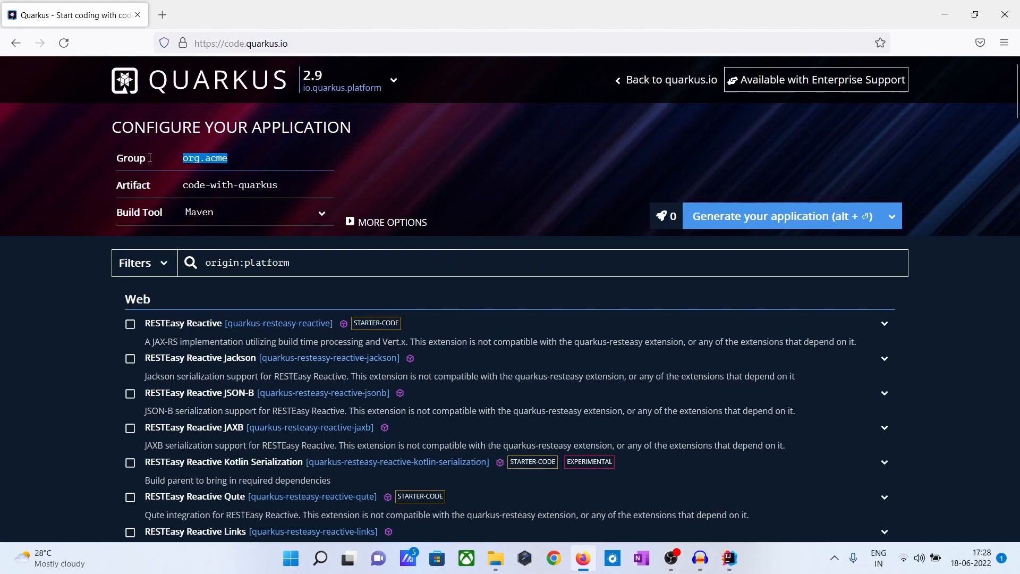
pyautogui.write('o')
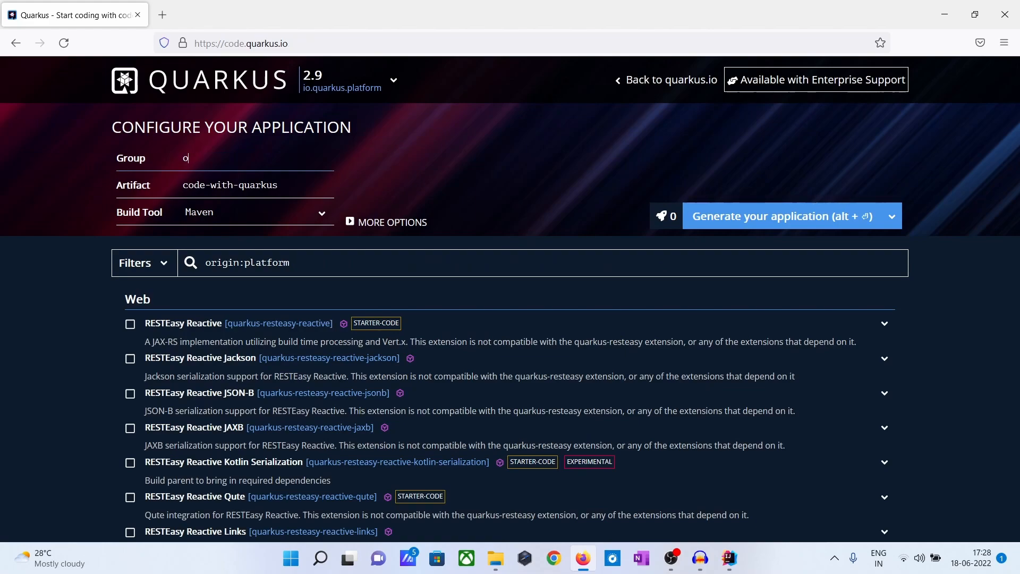
pyautogui.write('rg')
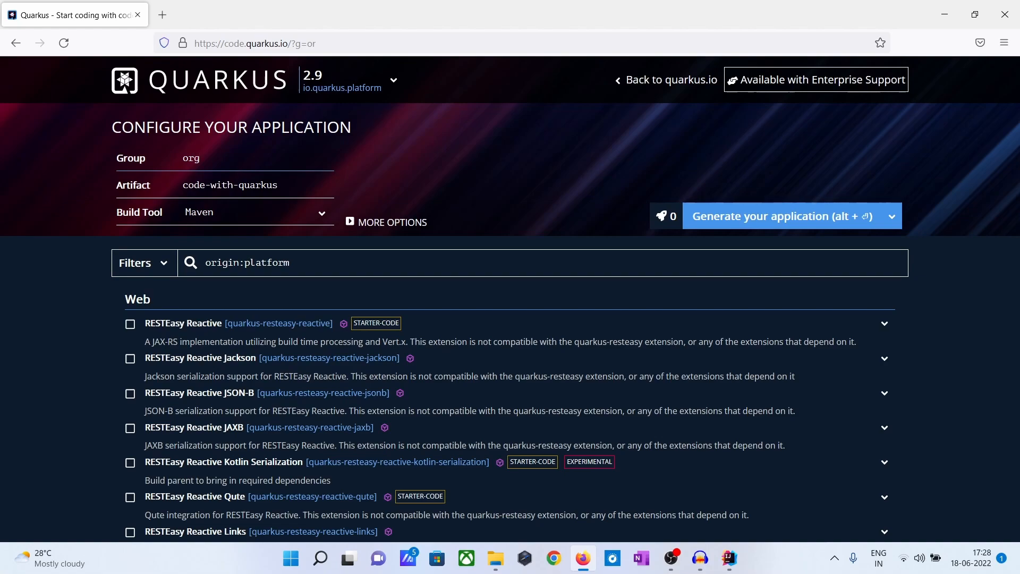
pyautogui.write('.let')
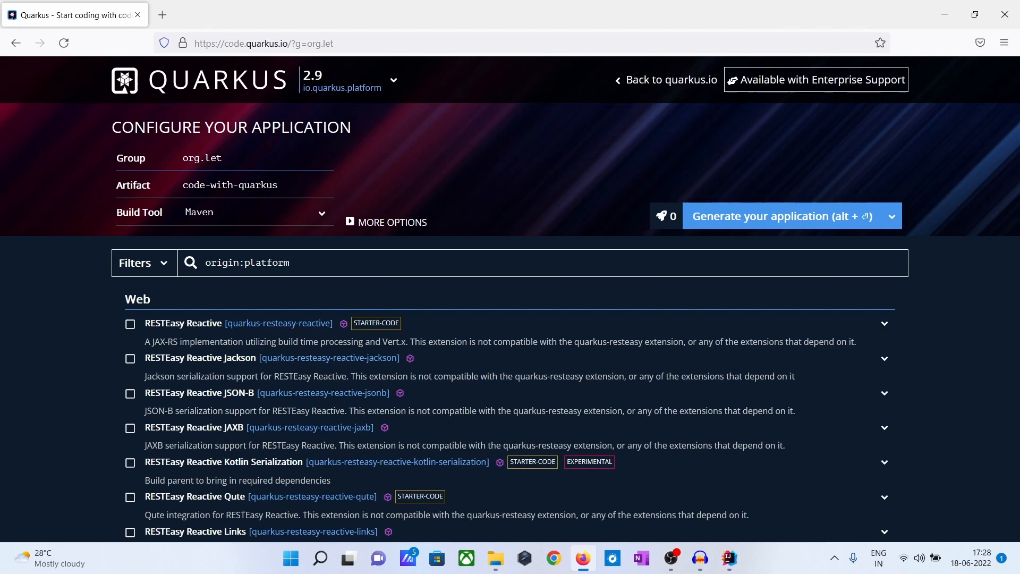
pyautogui.write('uslearn')
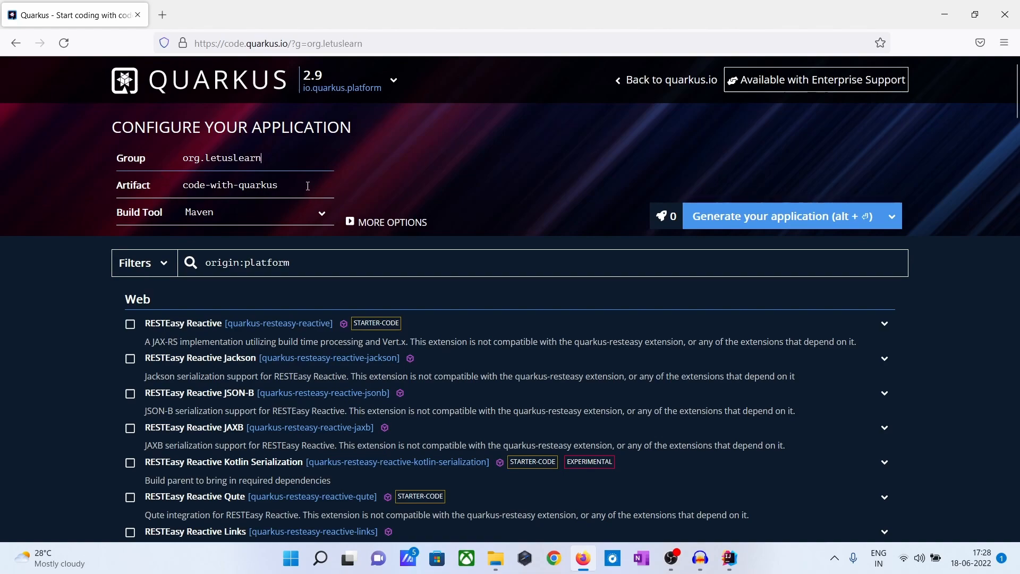
# Step: Replace the default artifact name with myfirstquarkus
pyautogui.doubleClick(229, 185)
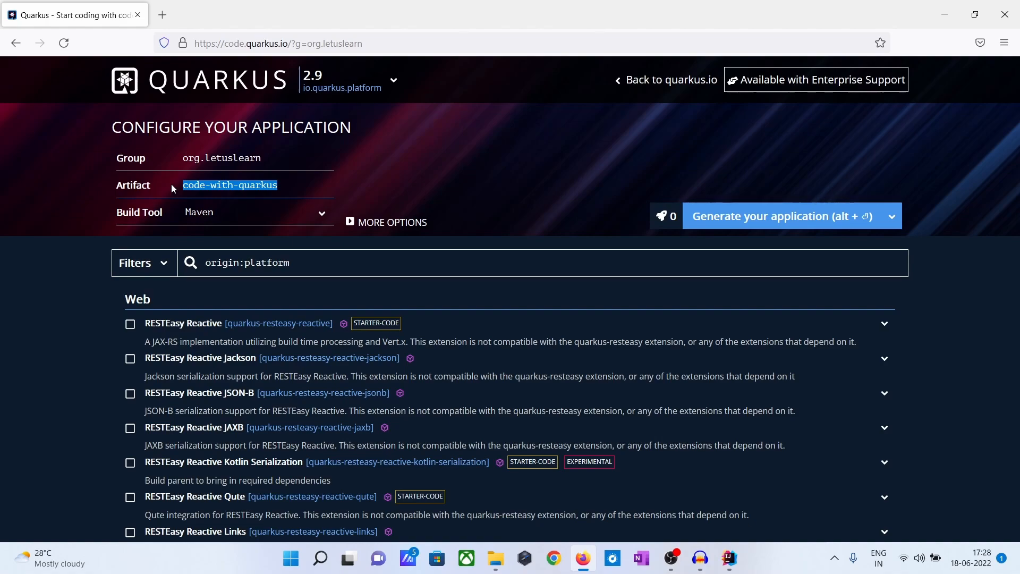
pyautogui.write('myfirstq')
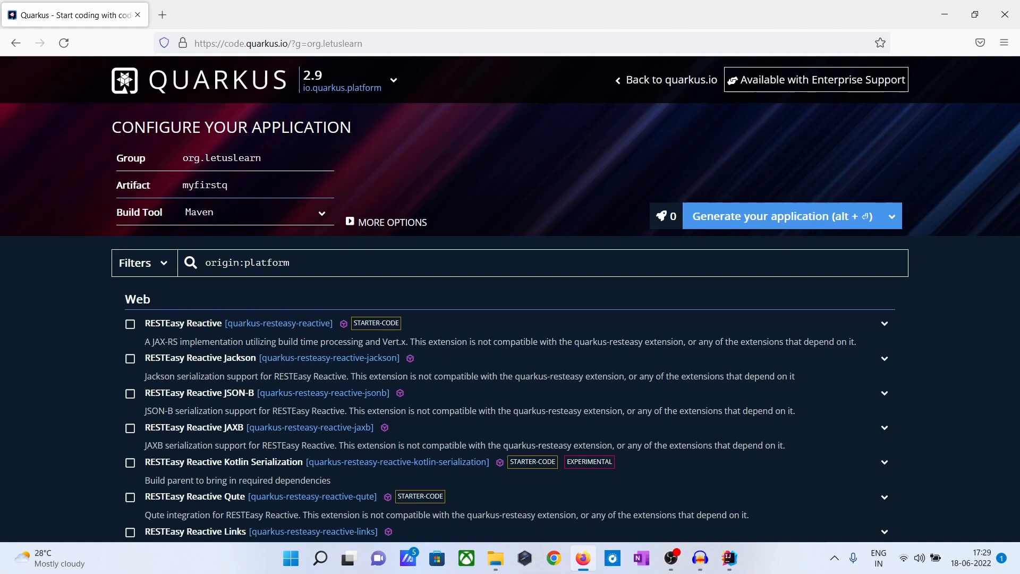
pyautogui.write('uar')
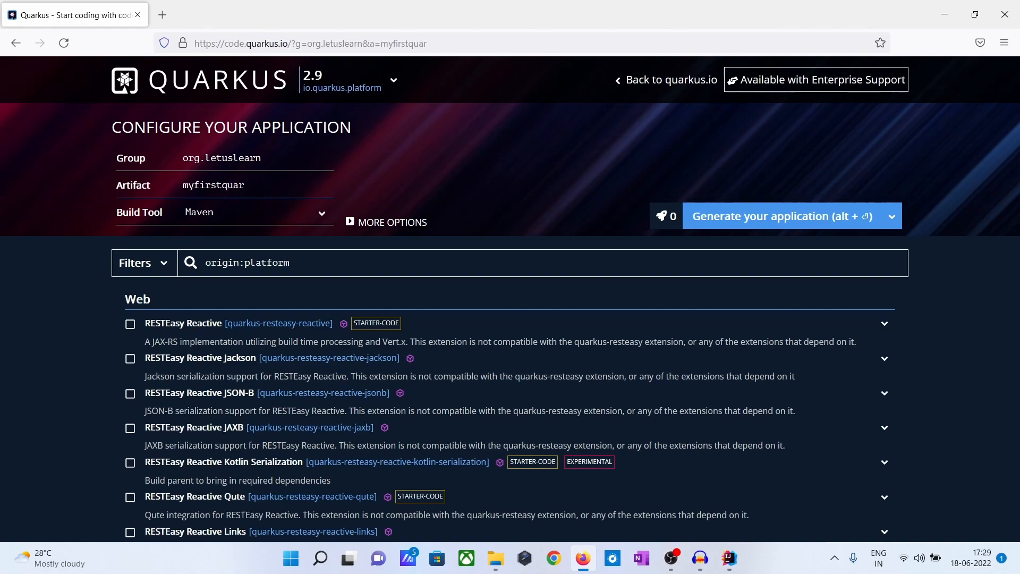
pyautogui.write('kus')
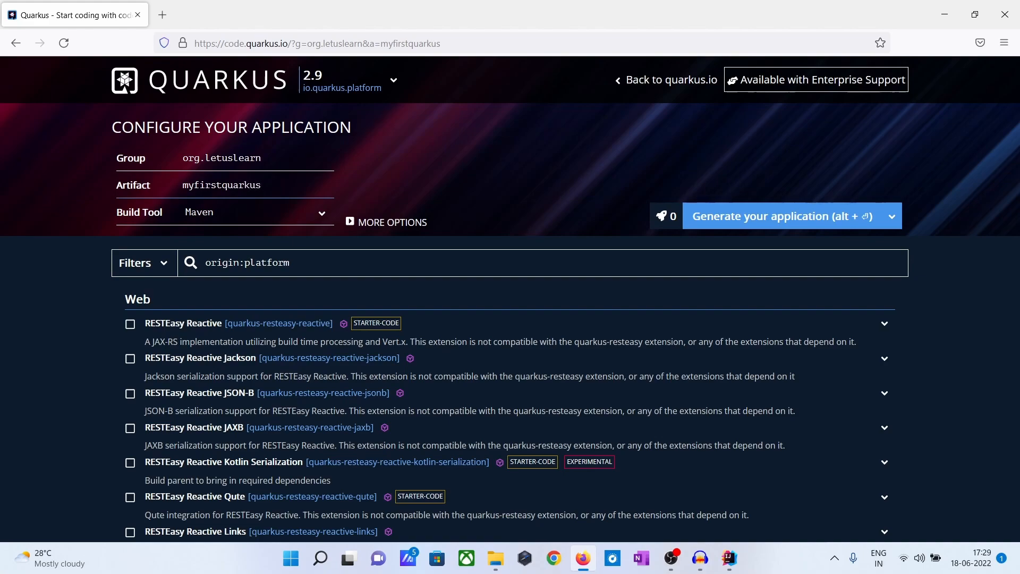
pyautogui.moveTo(537, 168)
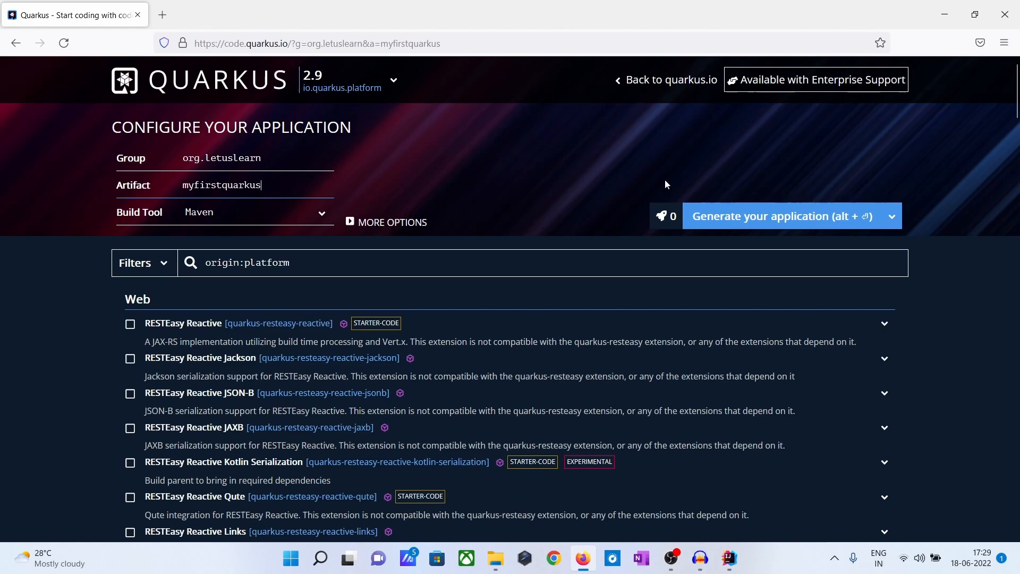
# Step: Tick the RESTEasy Reactive extension and generate the application
pyautogui.click(130, 393)
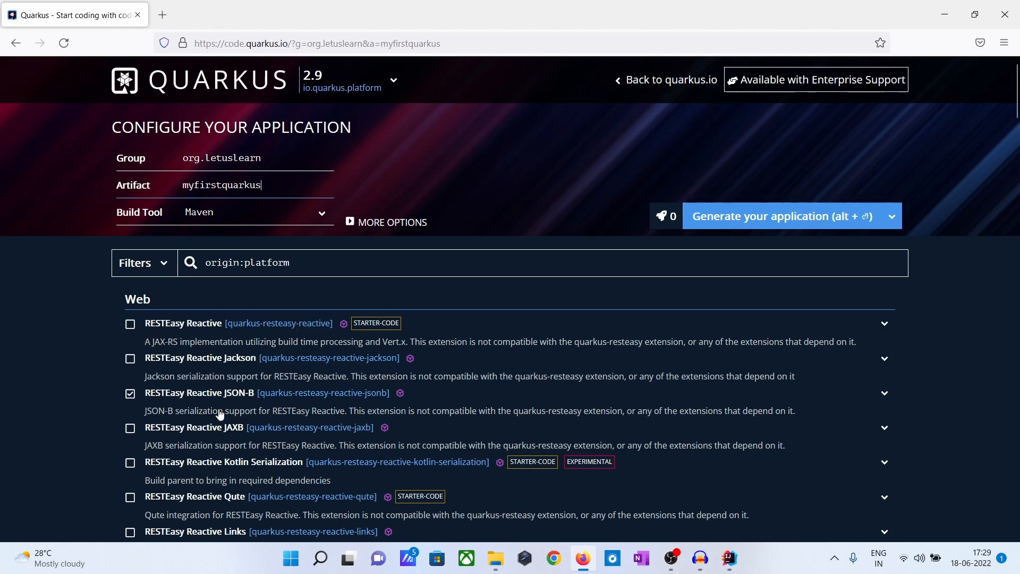
pyautogui.click(130, 324)
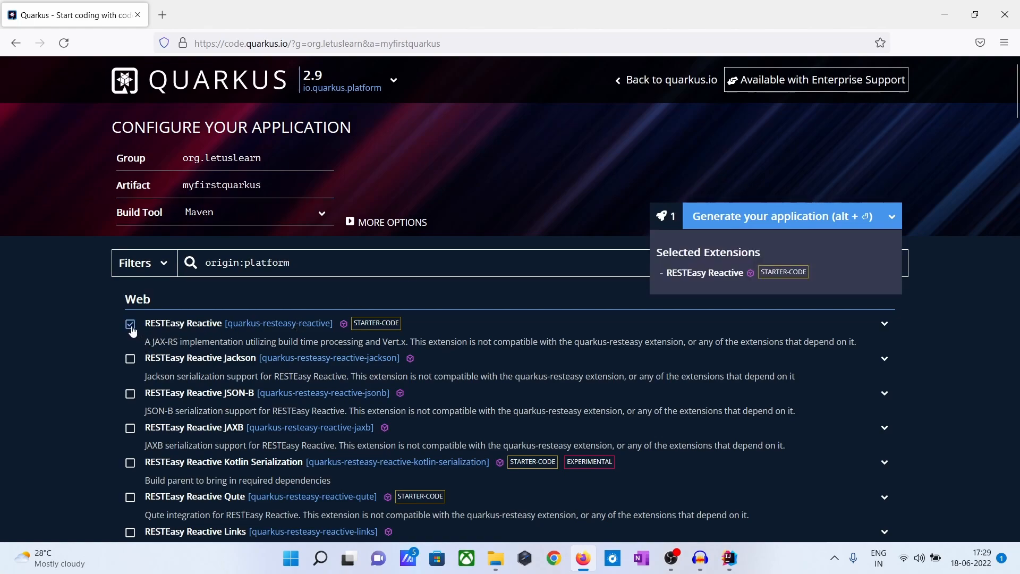
pyautogui.moveTo(908, 178)
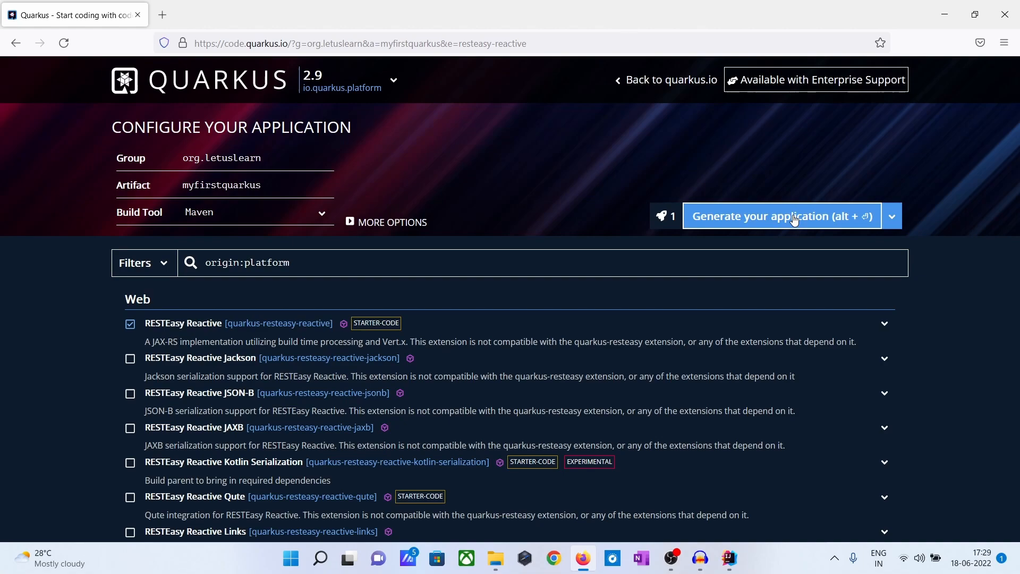
pyautogui.click(780, 215)
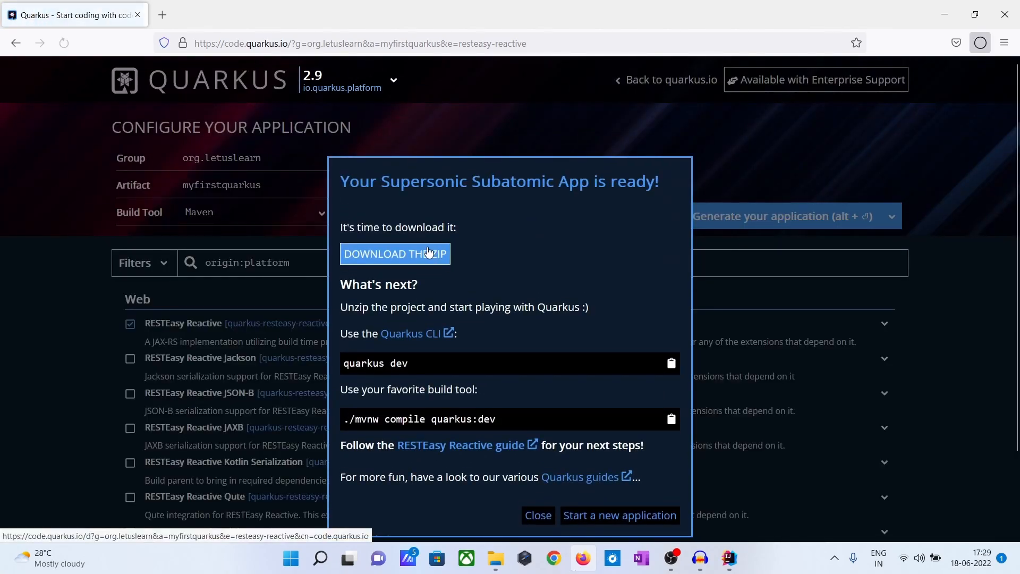
# Step: Download the project and open myfirstquarkus.zip from Firefox's downloads list
pyautogui.click(394, 254)
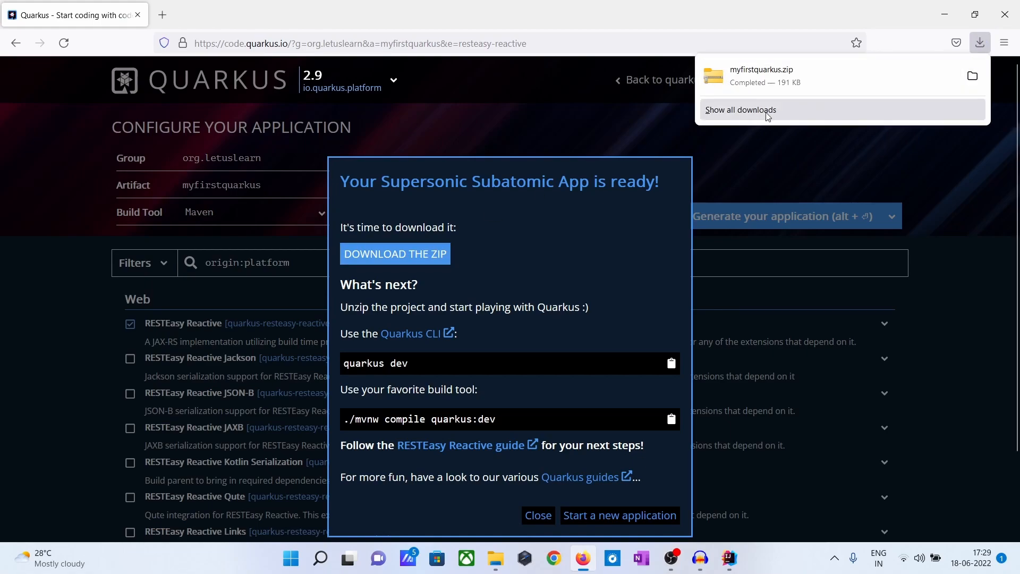
pyautogui.click(740, 110)
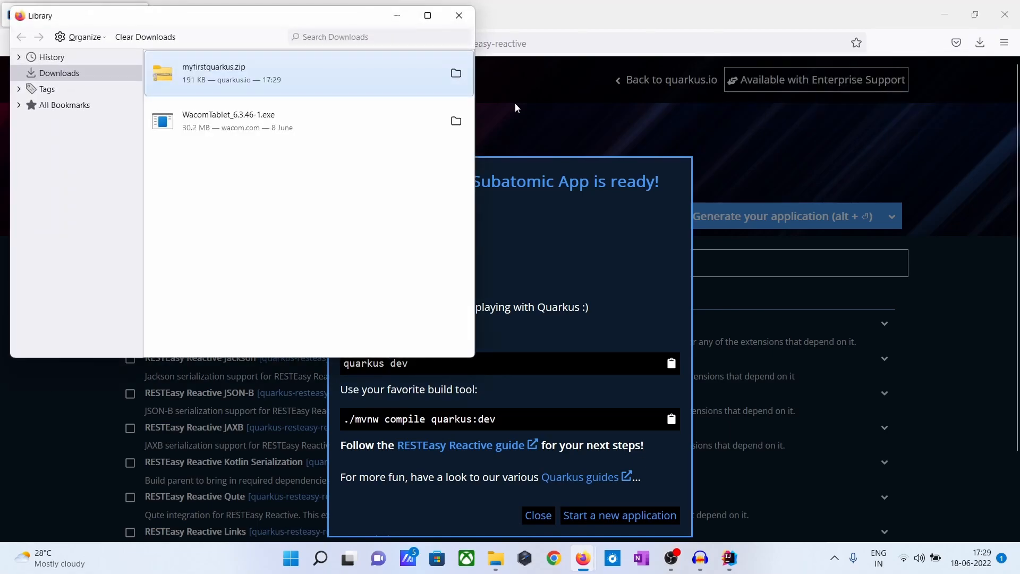
pyautogui.moveTo(228, 81)
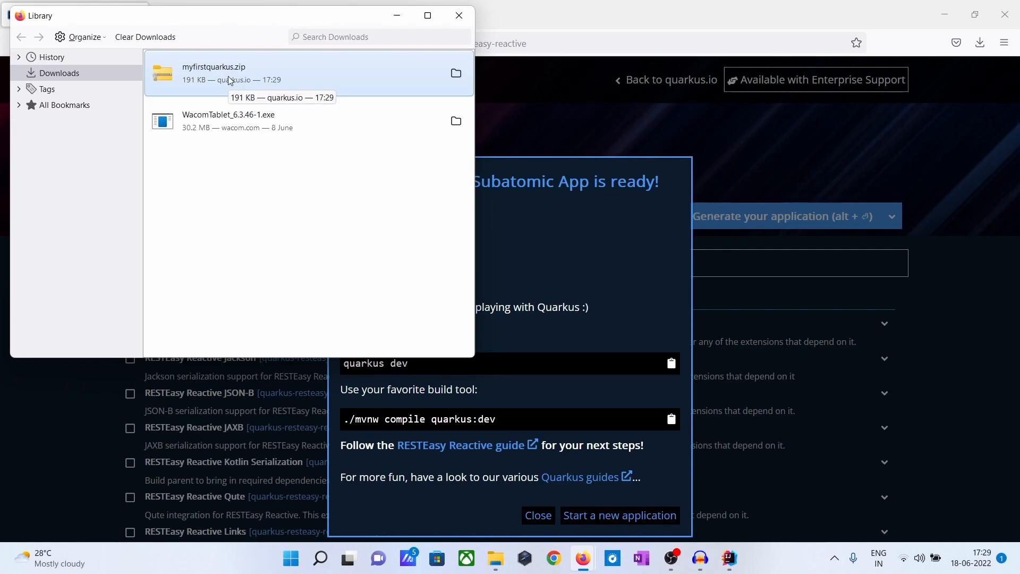
pyautogui.rightClick(231, 80)
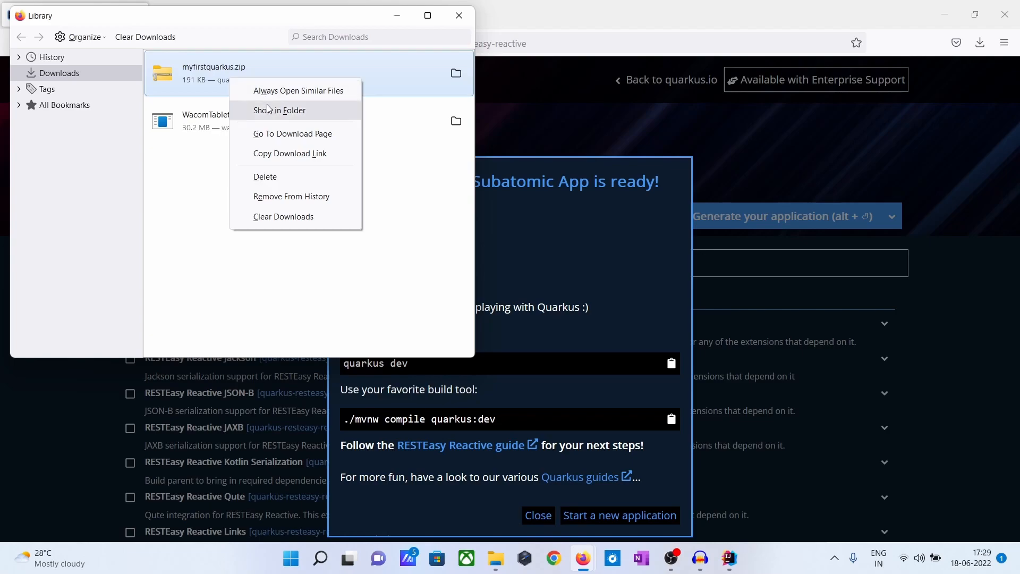
pyautogui.moveTo(198, 80)
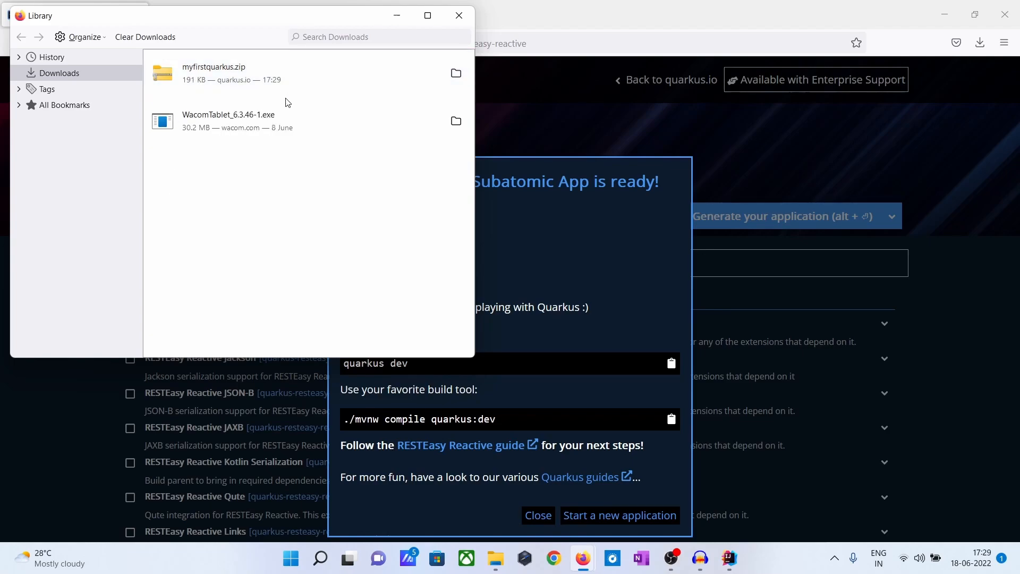
pyautogui.rightClick(231, 74)
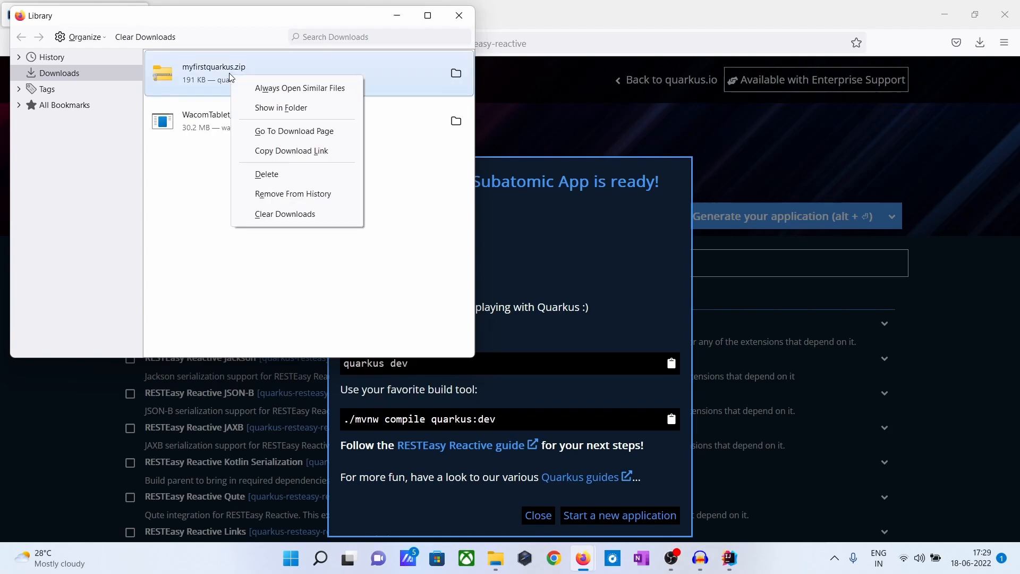
pyautogui.moveTo(418, 78)
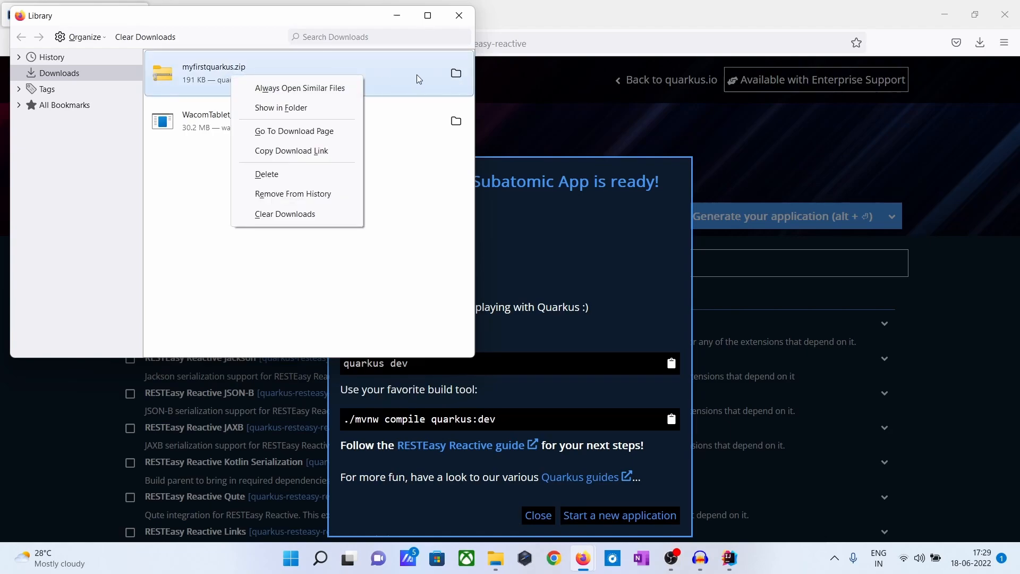
pyautogui.moveTo(270, 91)
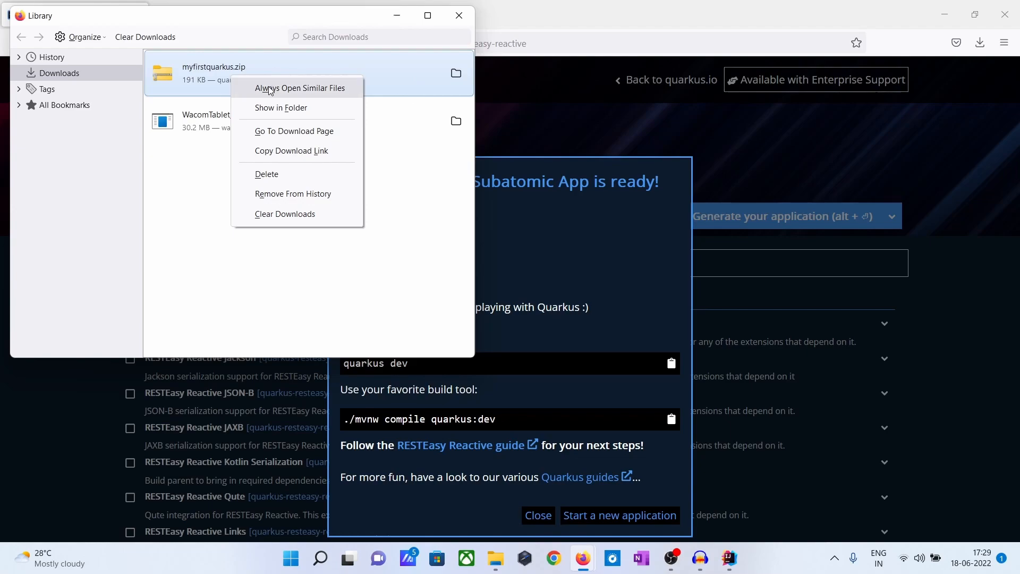
pyautogui.moveTo(178, 91)
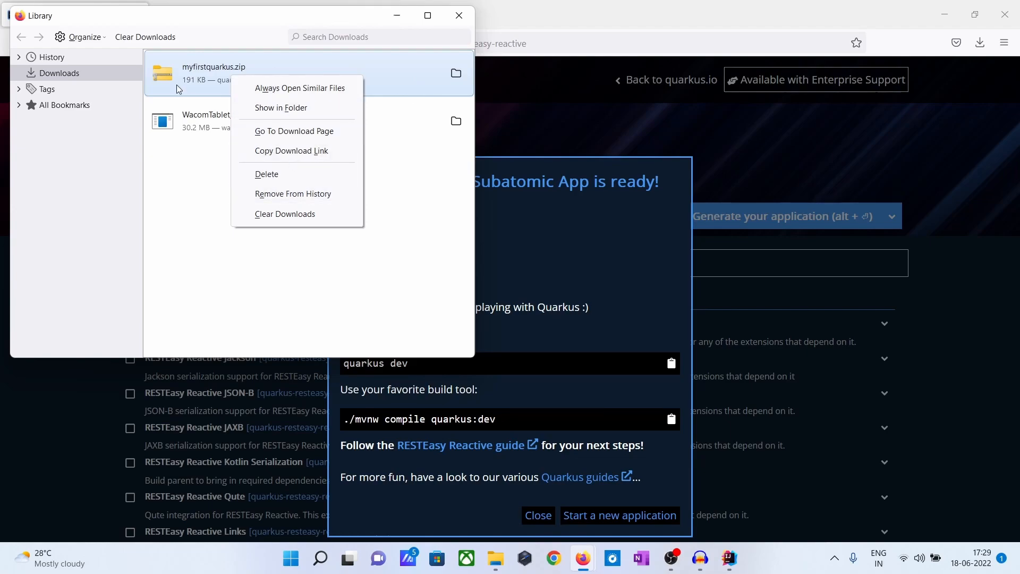
pyautogui.click(280, 108)
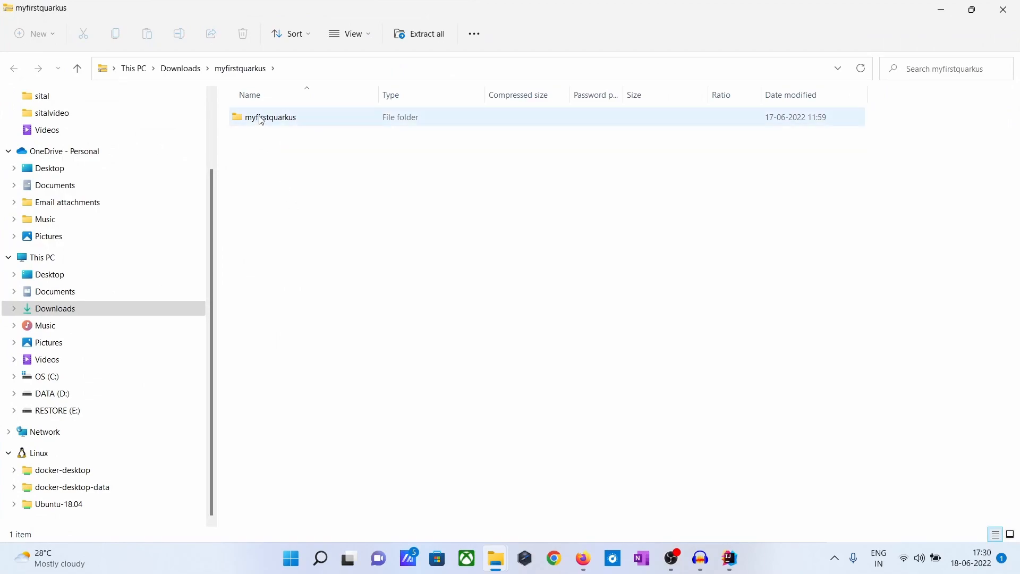
# Step: Select the myfirstquarkus folder inside the zip archive
pyautogui.click(270, 116)
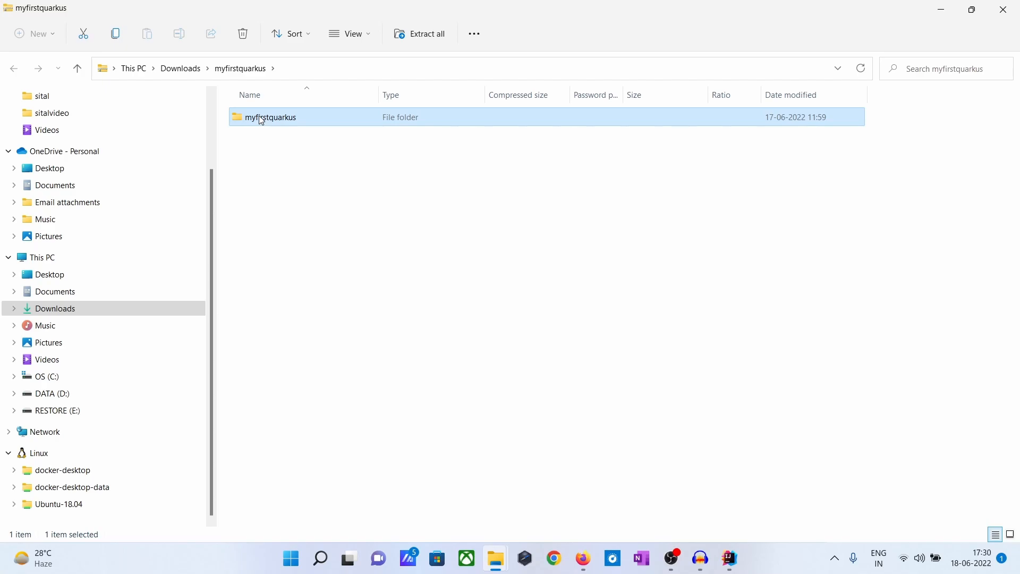
pyautogui.moveTo(570, 524)
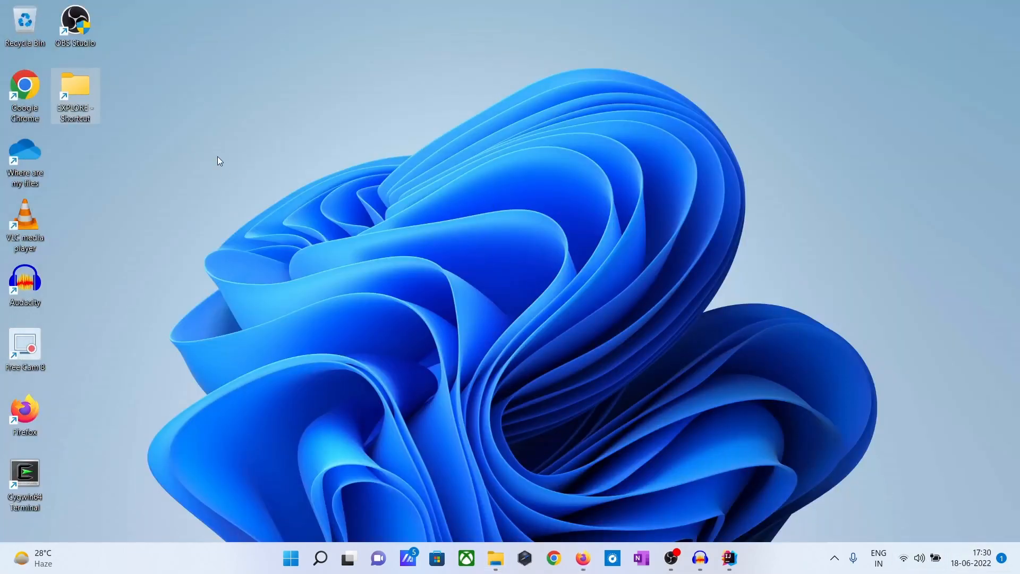
# Step: Open the EXPLORE folder on D: holding myfirstquarkus and maximize the window
pyautogui.doubleClick(75, 85)
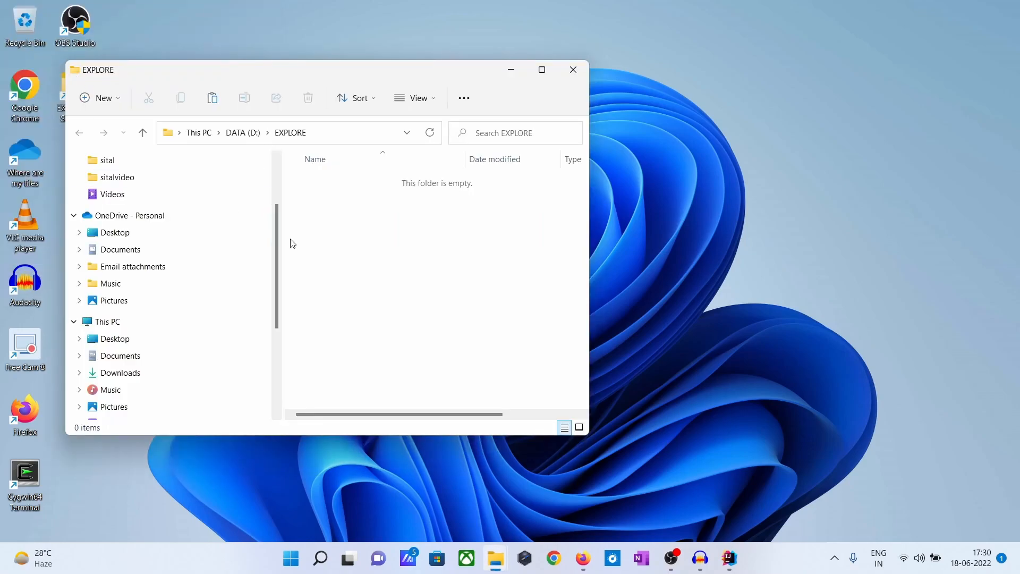
pyautogui.moveTo(358, 276)
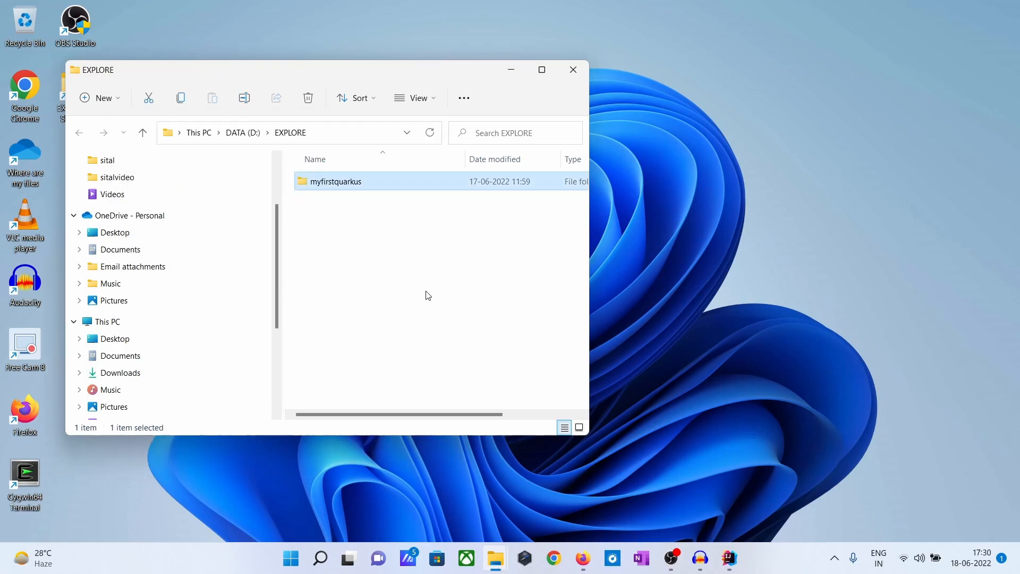
pyautogui.moveTo(344, 190)
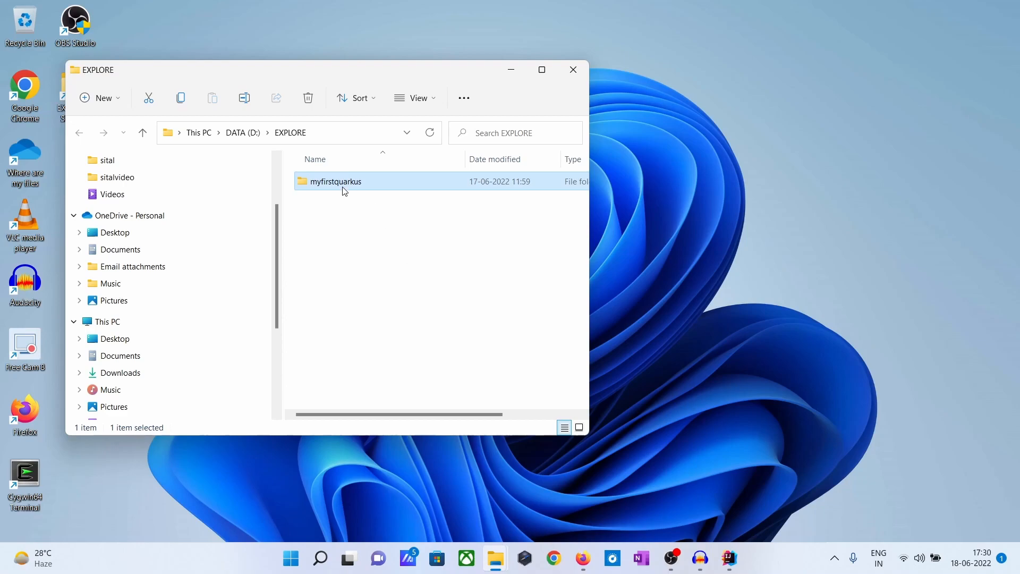
pyautogui.click(542, 69)
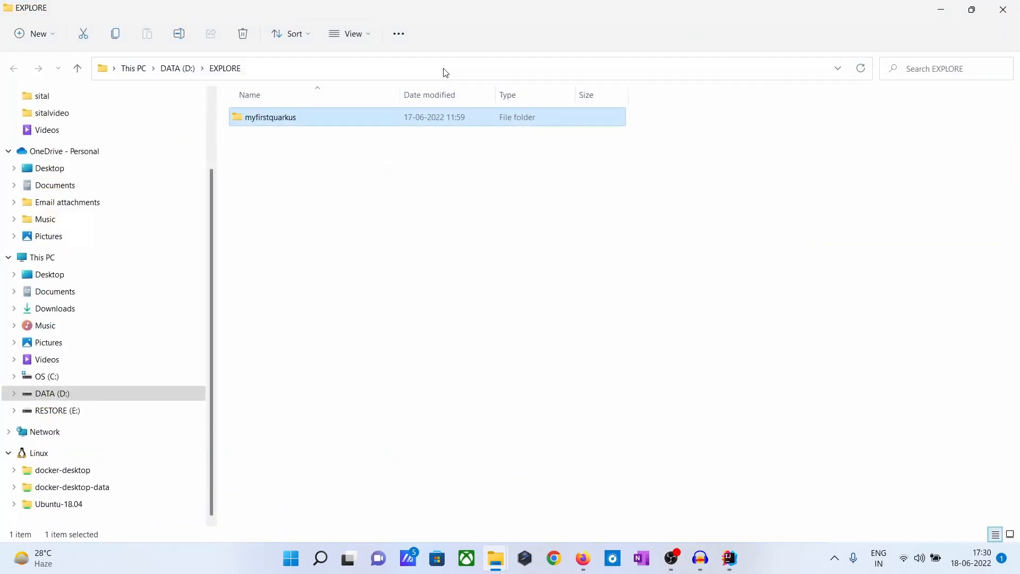
# Step: Browse myfirstquarkus > src > main > java > org, then return to the project root
pyautogui.doubleClick(271, 117)
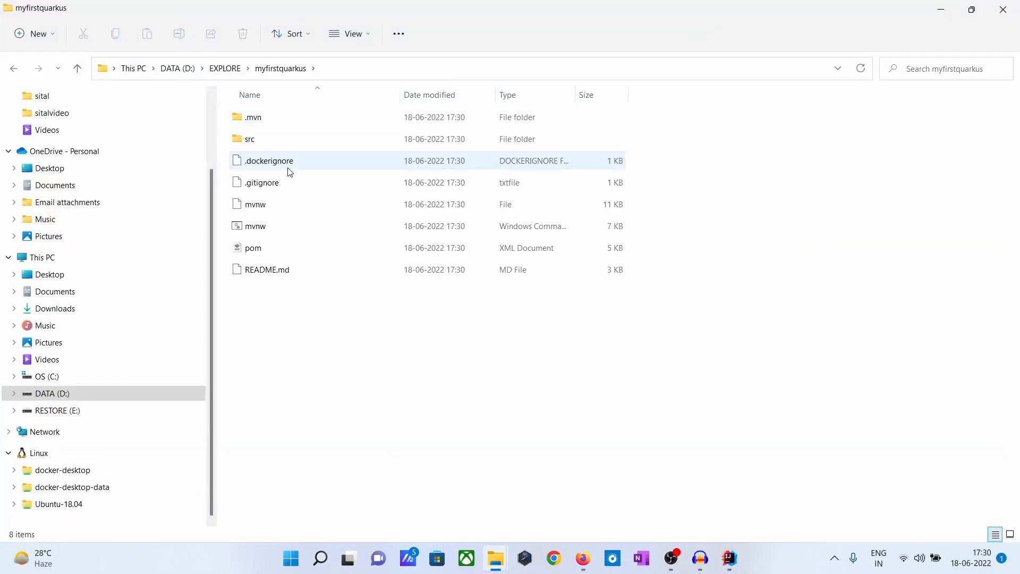
pyautogui.click(250, 139)
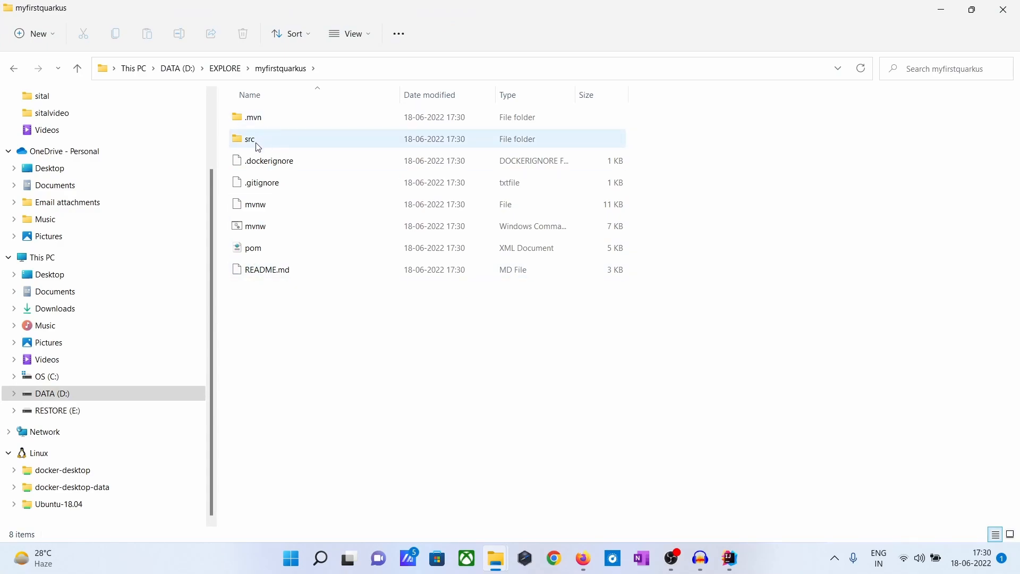
pyautogui.doubleClick(250, 139)
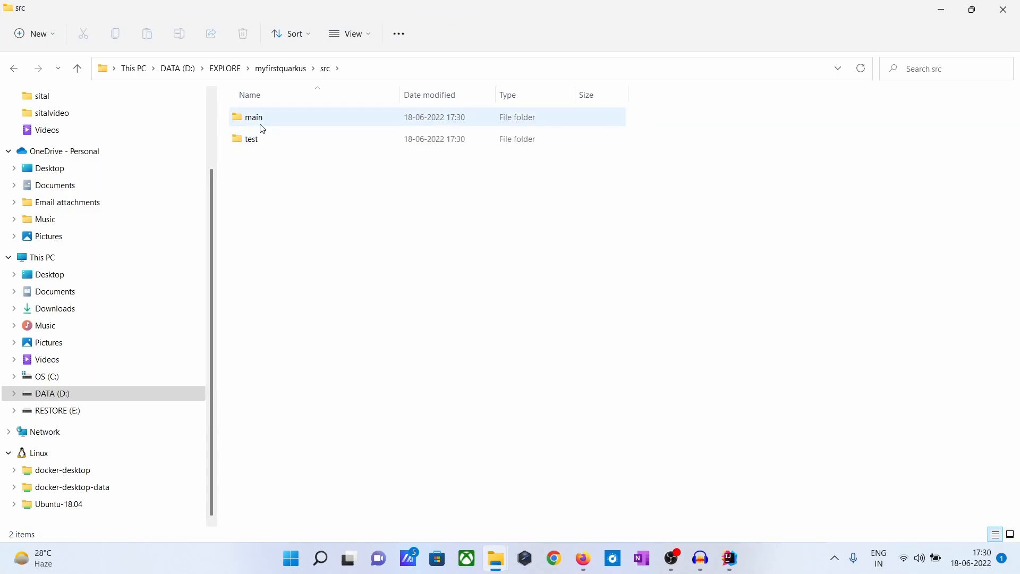
pyautogui.doubleClick(253, 117)
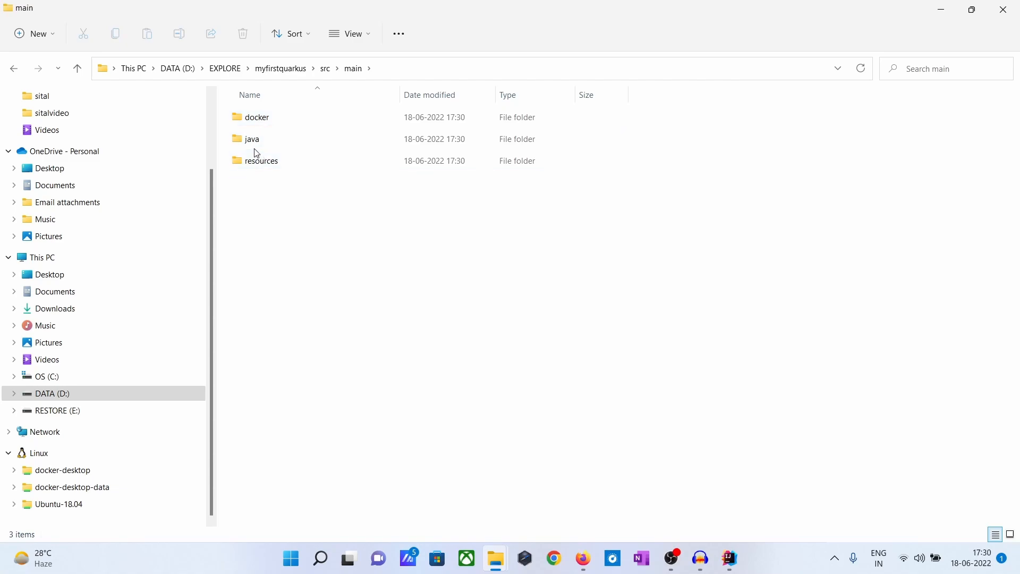
pyautogui.doubleClick(252, 139)
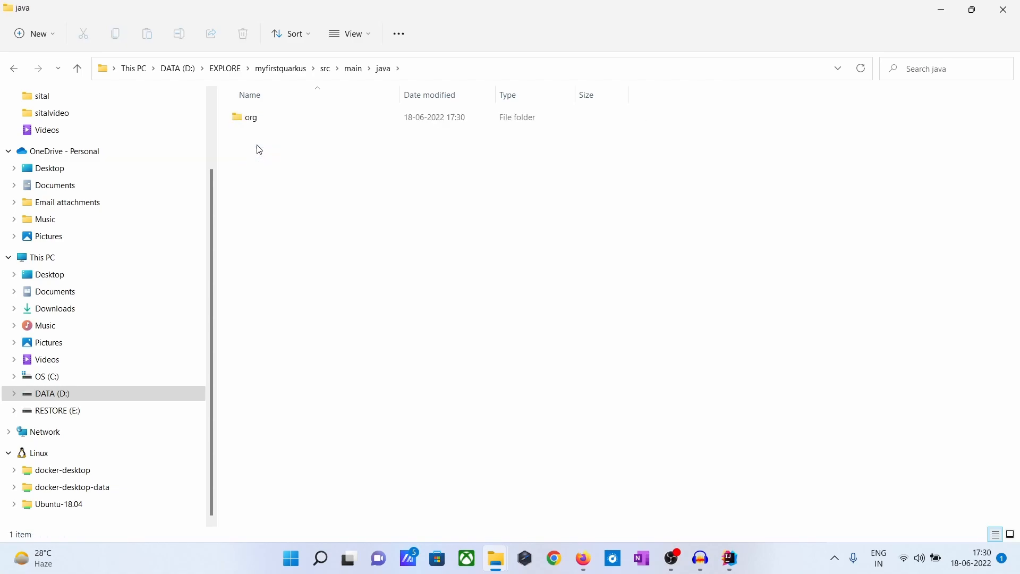
pyautogui.doubleClick(251, 117)
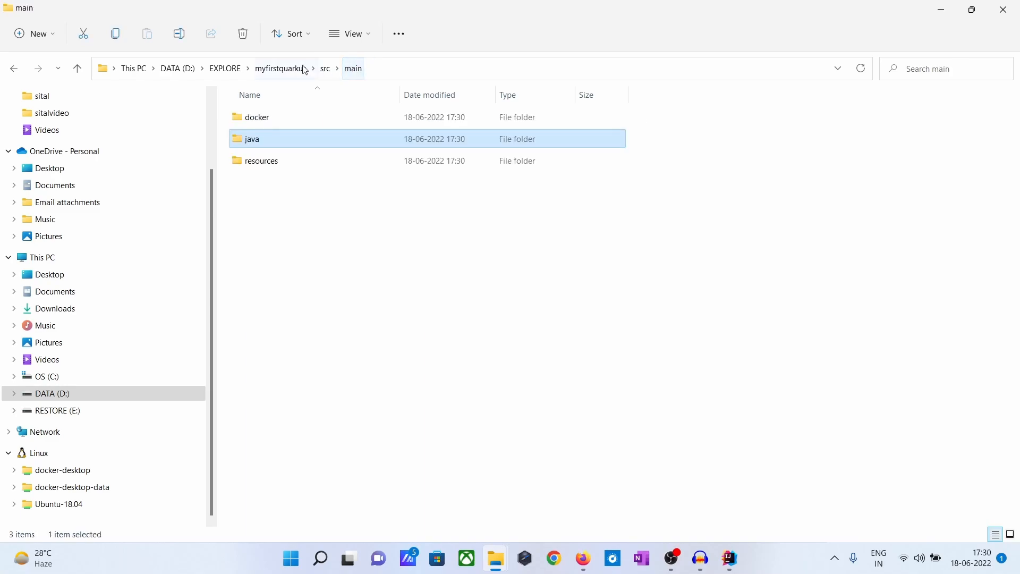
pyautogui.click(280, 68)
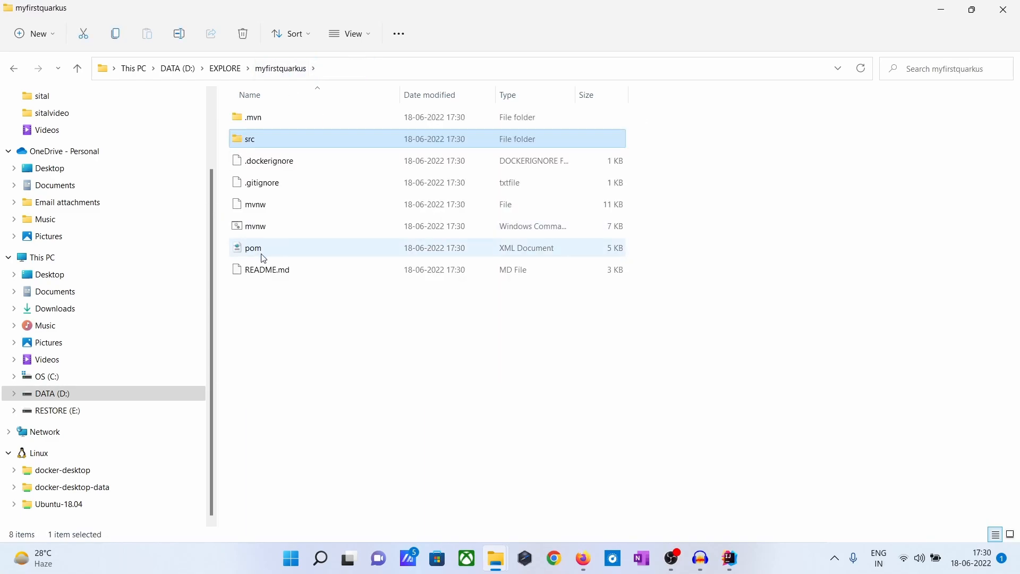
# Step: Open pom.xml with IntelliJ IDEA and load the project in this window
pyautogui.rightClick(262, 247)
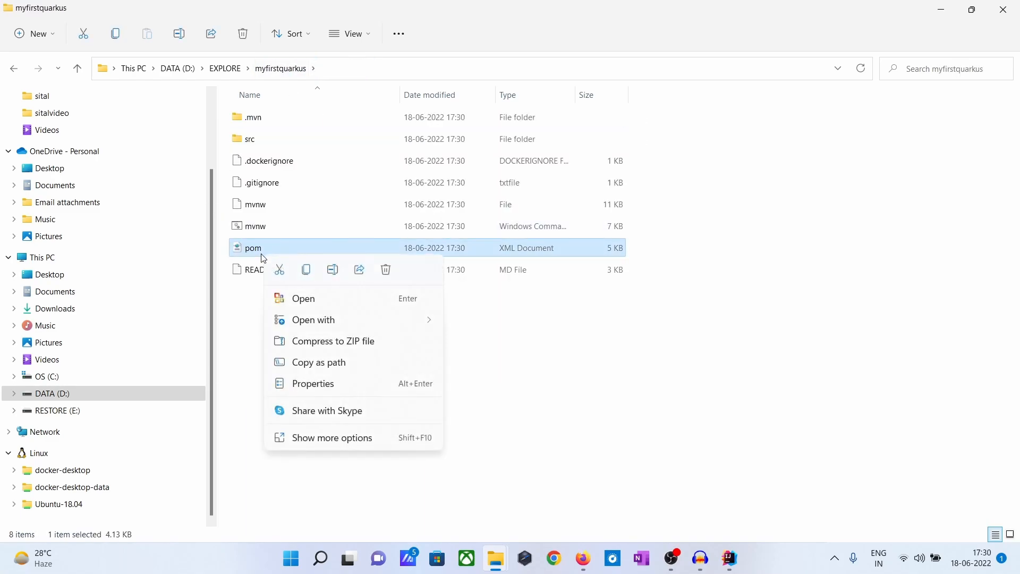
pyautogui.click(313, 319)
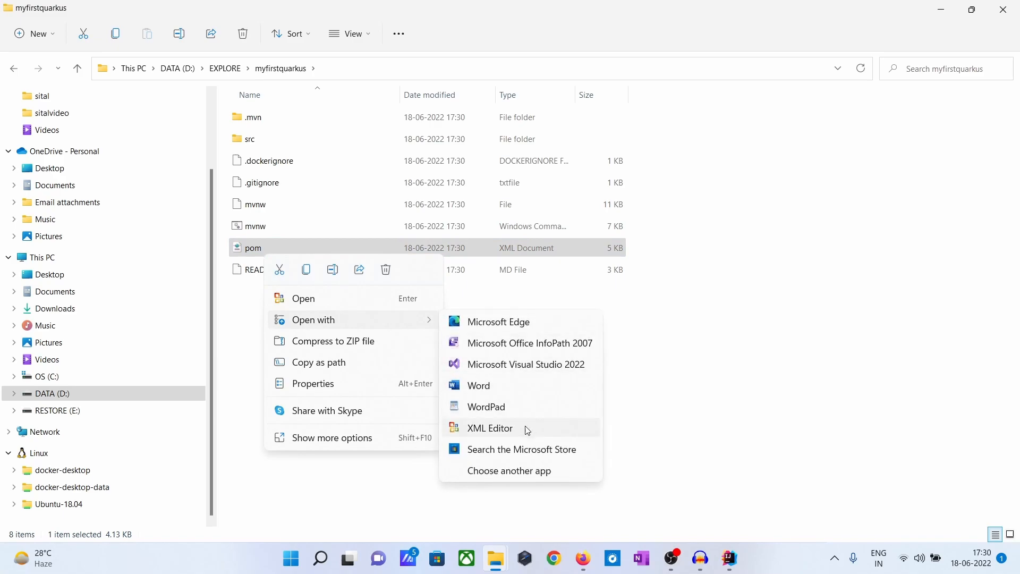
pyautogui.click(490, 428)
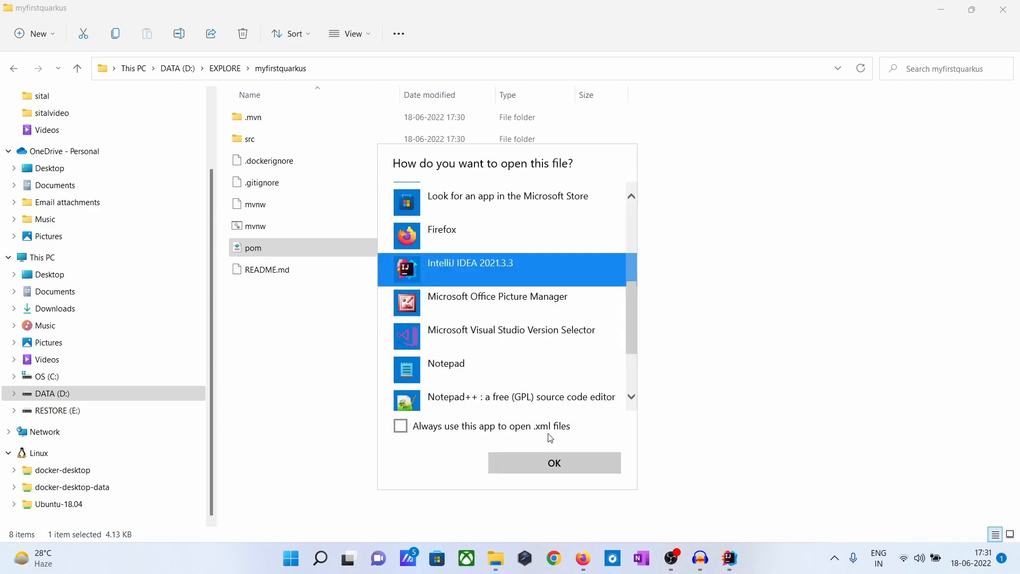
pyautogui.click(554, 462)
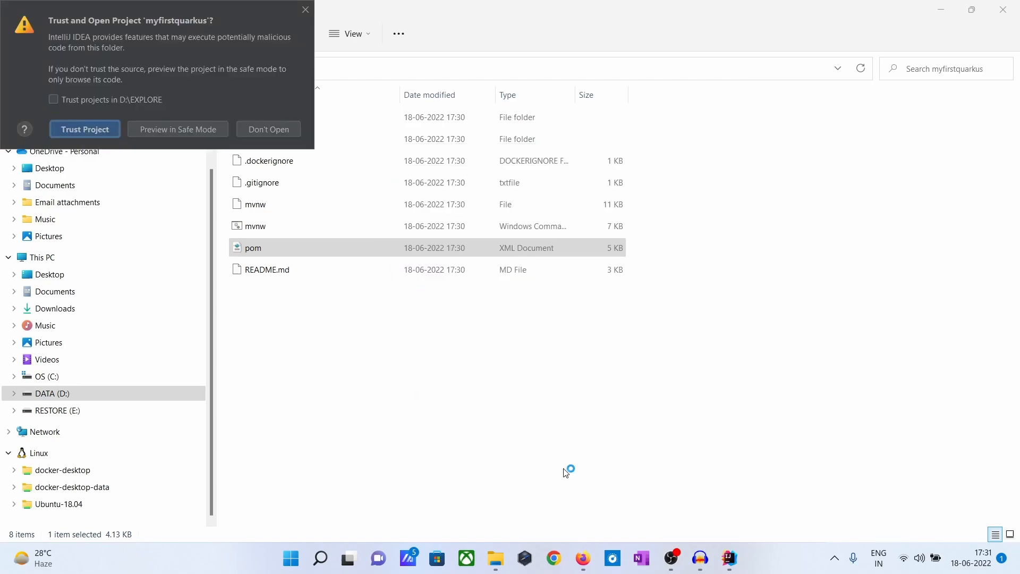
pyautogui.click(84, 129)
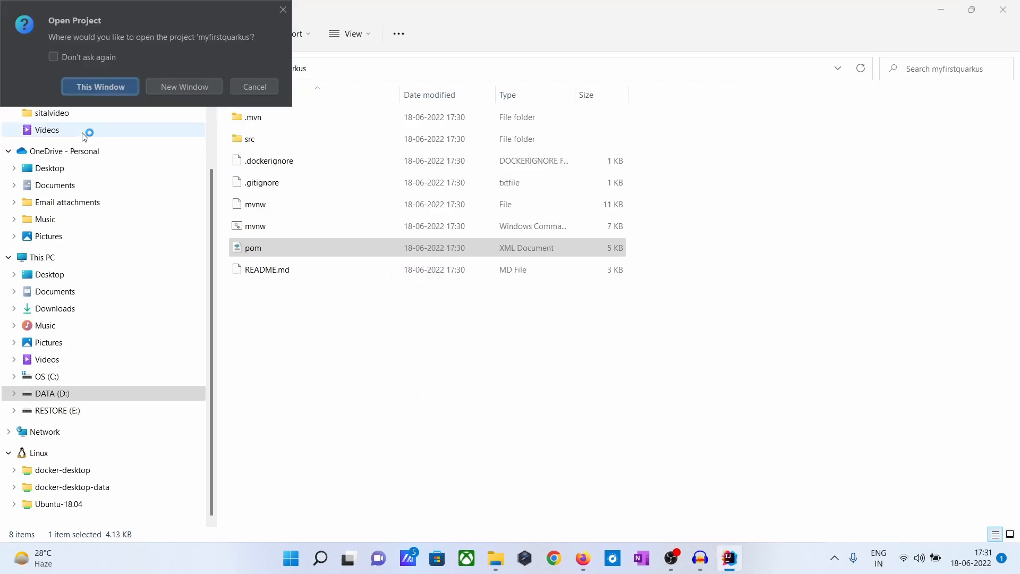
pyautogui.click(100, 87)
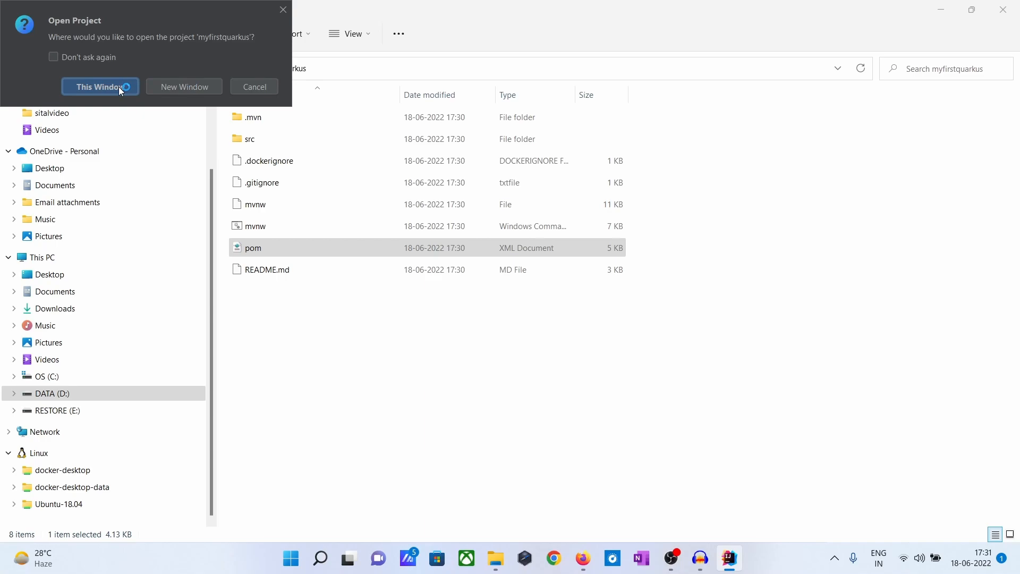
pyautogui.click(99, 87)
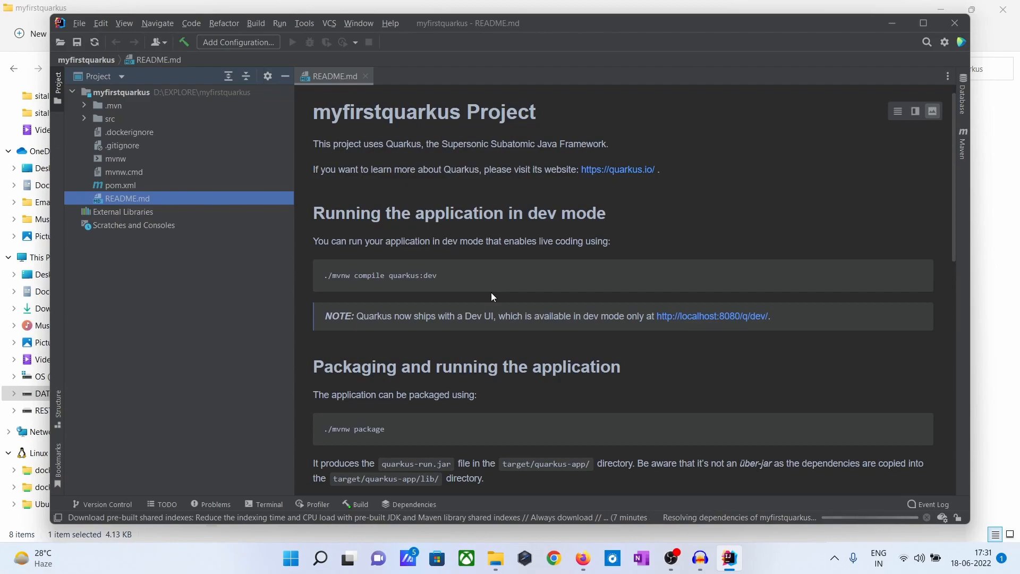
# Step: Scroll through README.md and close its editor tab
pyautogui.scroll(-3)
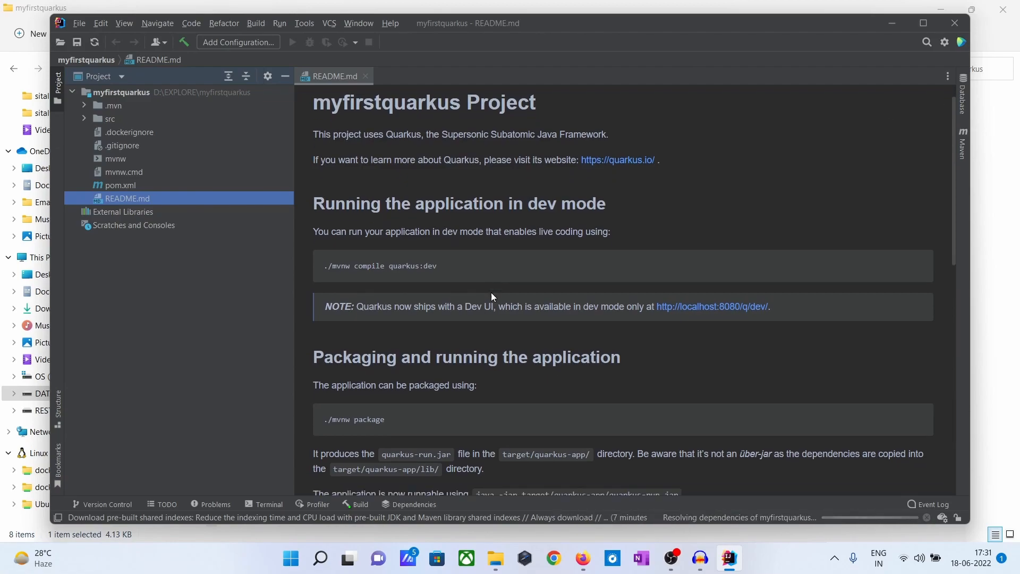
pyautogui.scroll(-3)
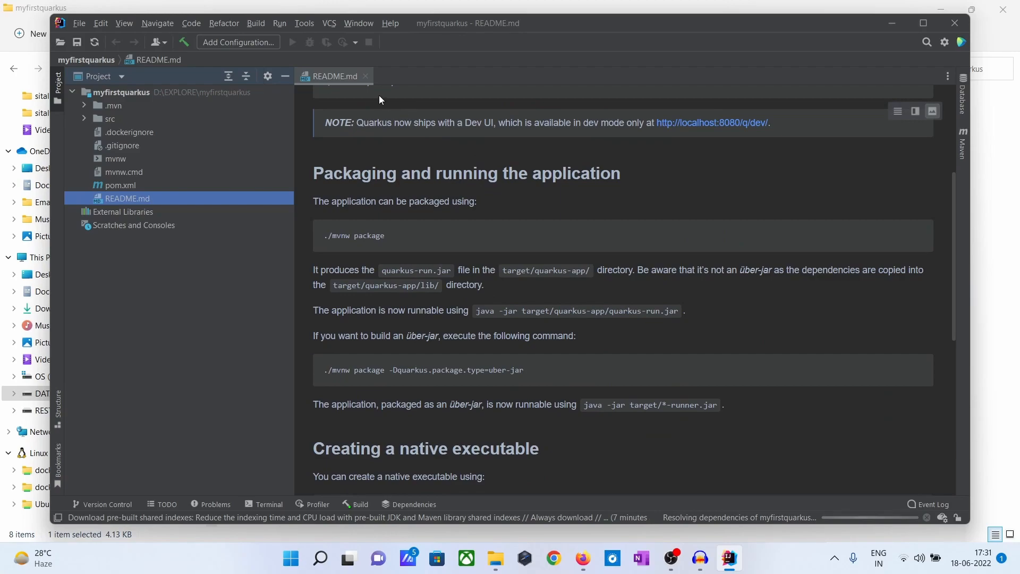
pyautogui.moveTo(367, 76)
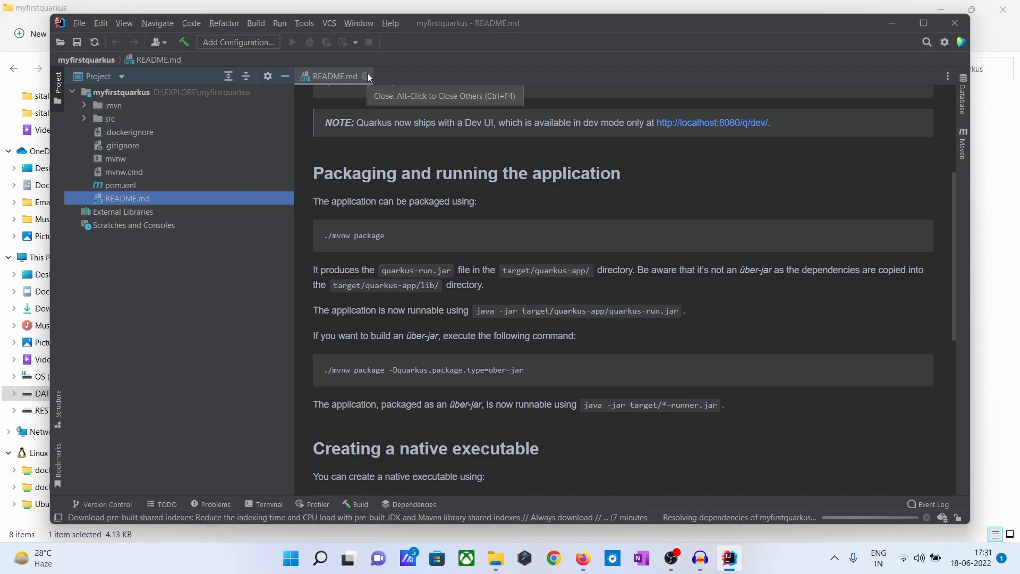
pyautogui.click(366, 76)
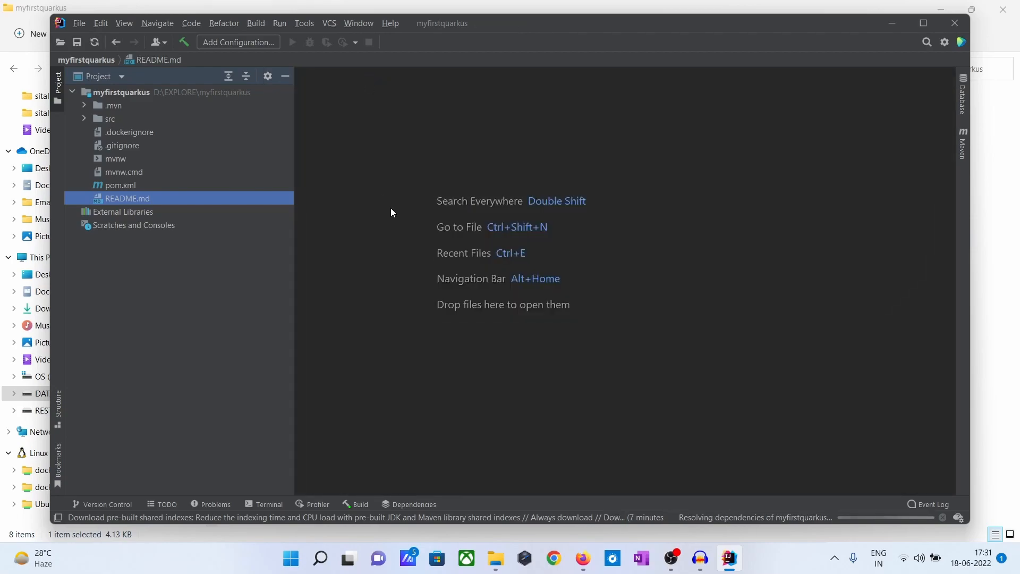
pyautogui.moveTo(631, 26)
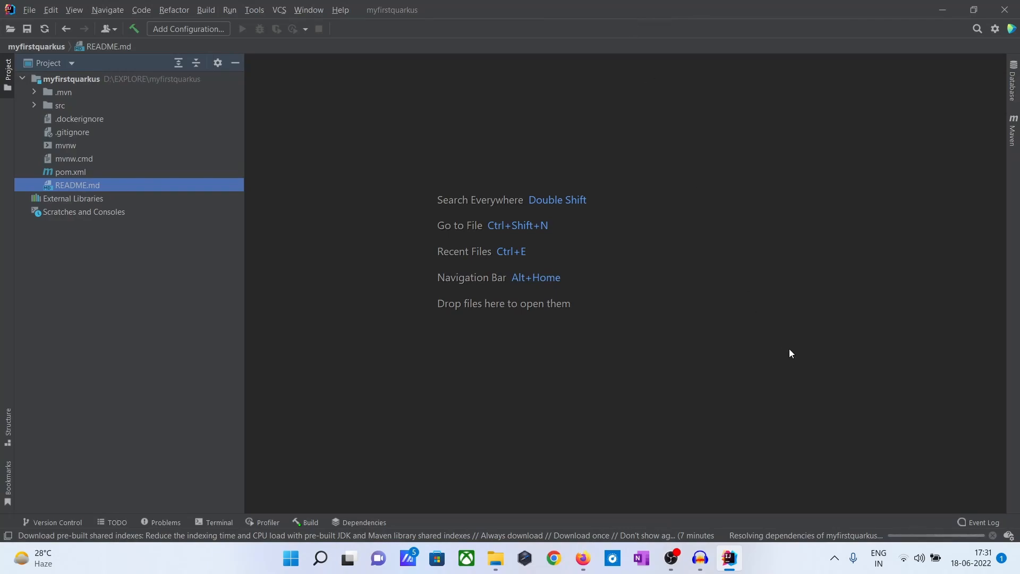
pyautogui.moveTo(834, 455)
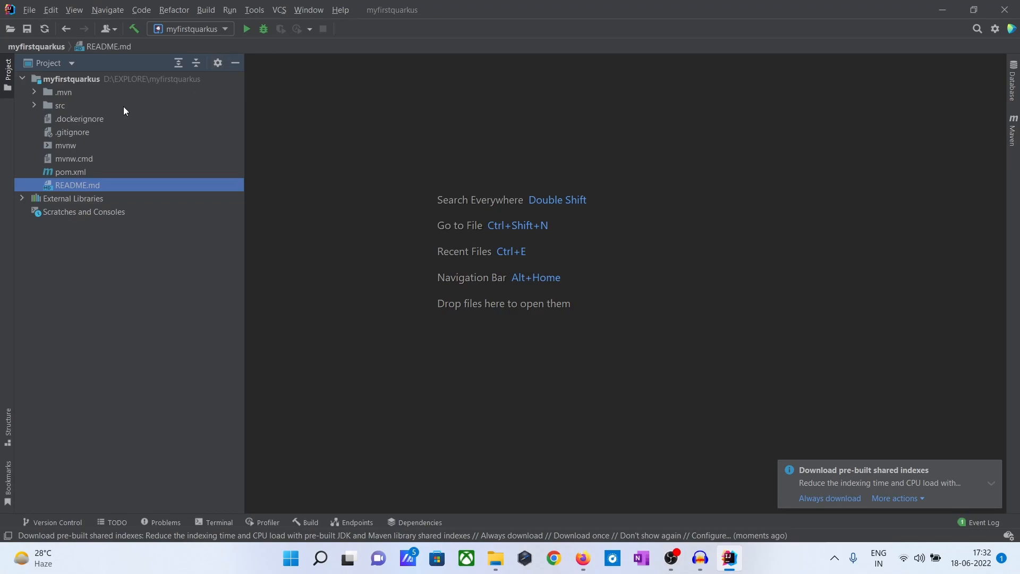
# Step: Expand src > main in the Project view and open GreetingResource.java
pyautogui.click(34, 105)
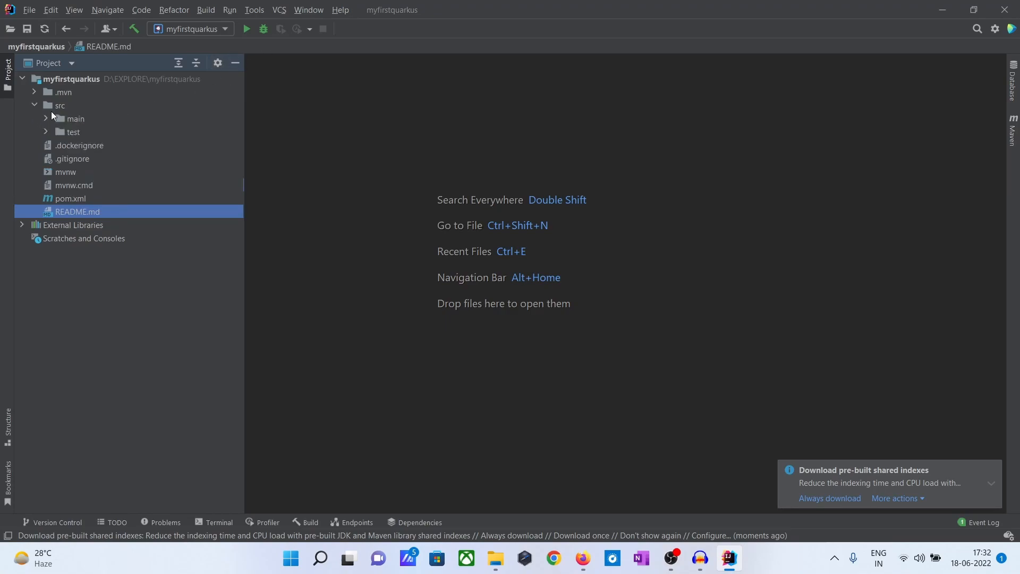
pyautogui.click(47, 119)
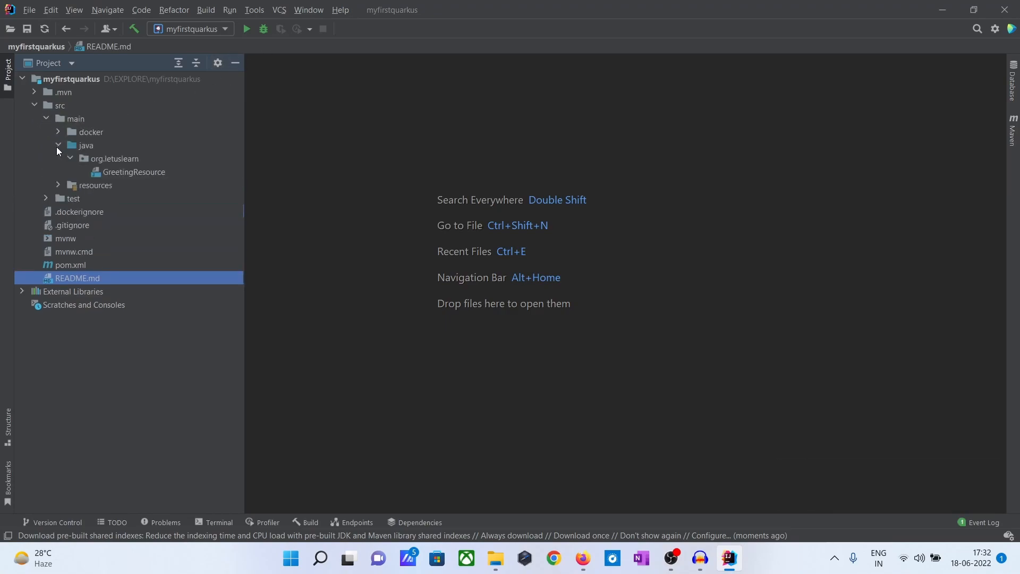
pyautogui.doubleClick(134, 172)
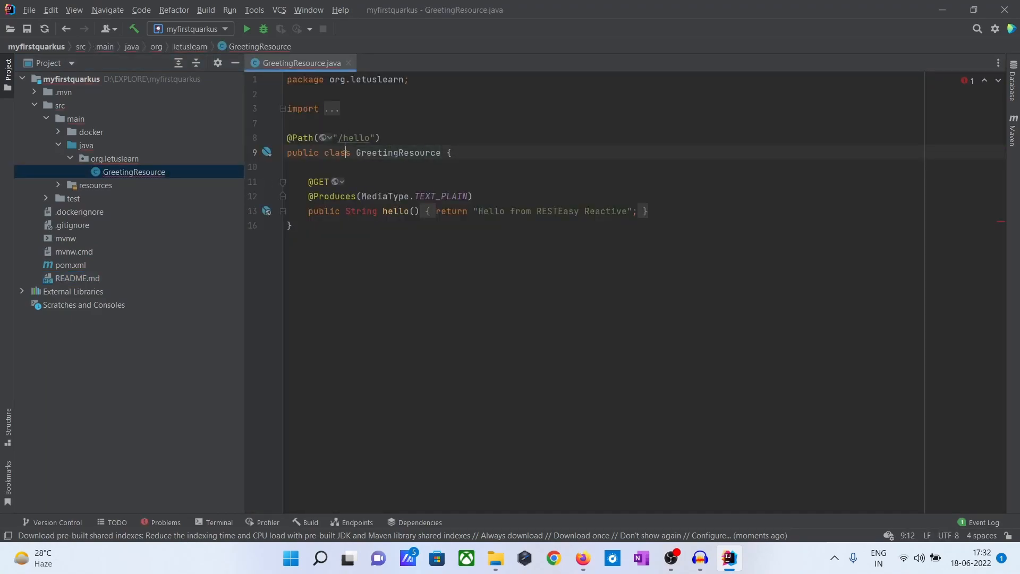
pyautogui.doubleClick(356, 137)
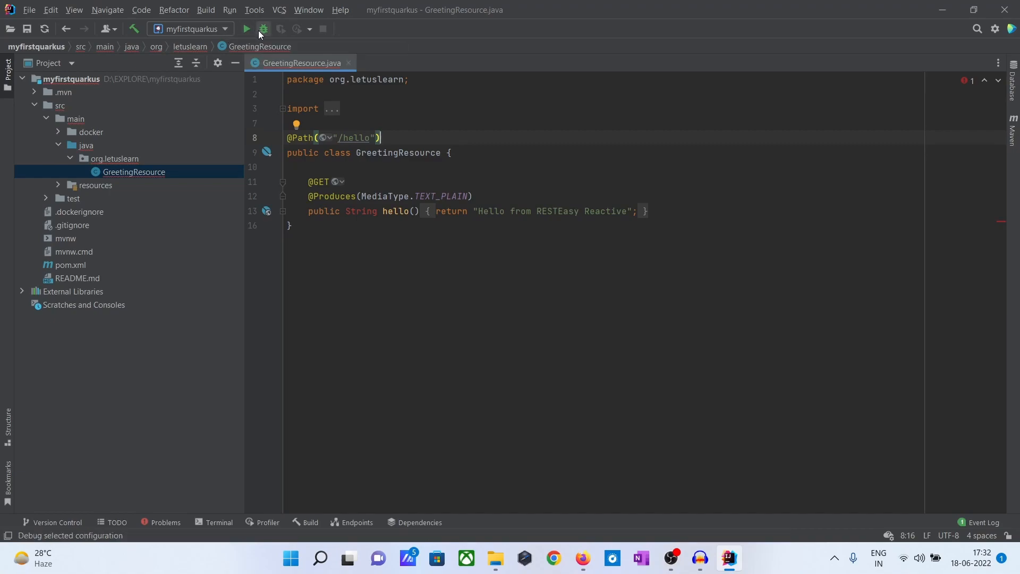
pyautogui.moveTo(247, 29)
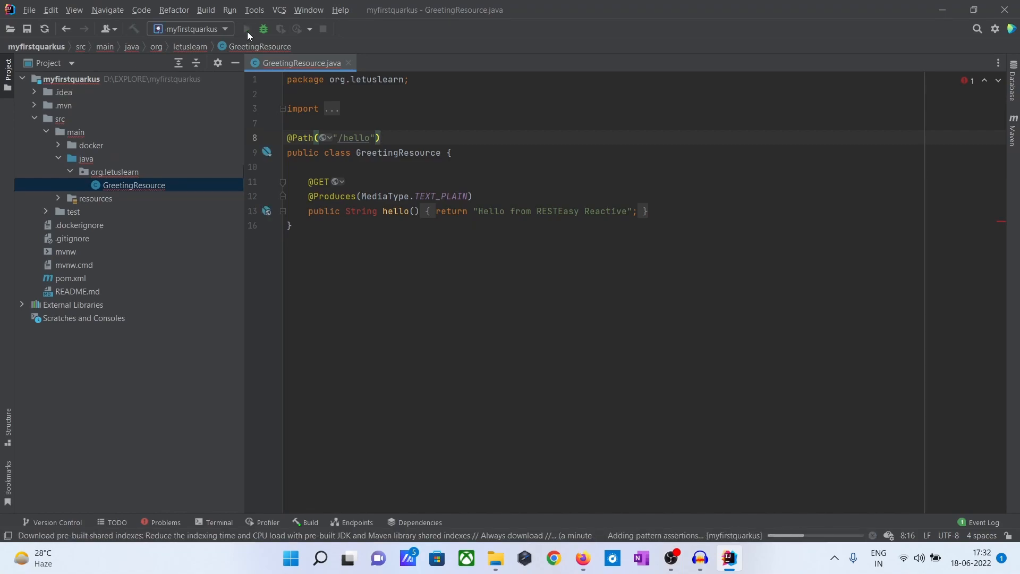
# Step: Run the myfirstquarkus configuration so Quarkus 2.9.2 starts in dev mode with live coding
pyautogui.click(246, 28)
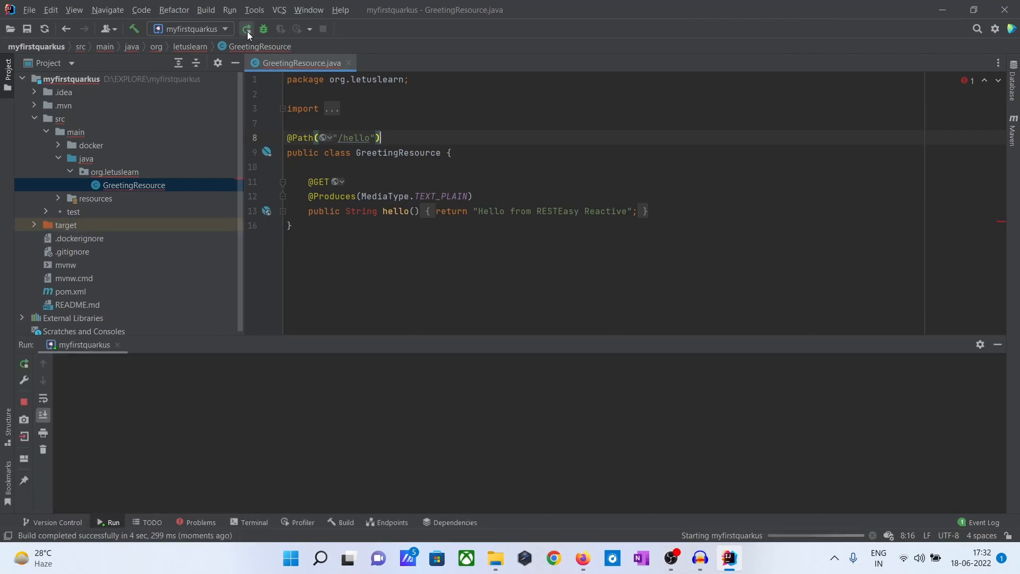
pyautogui.click(246, 28)
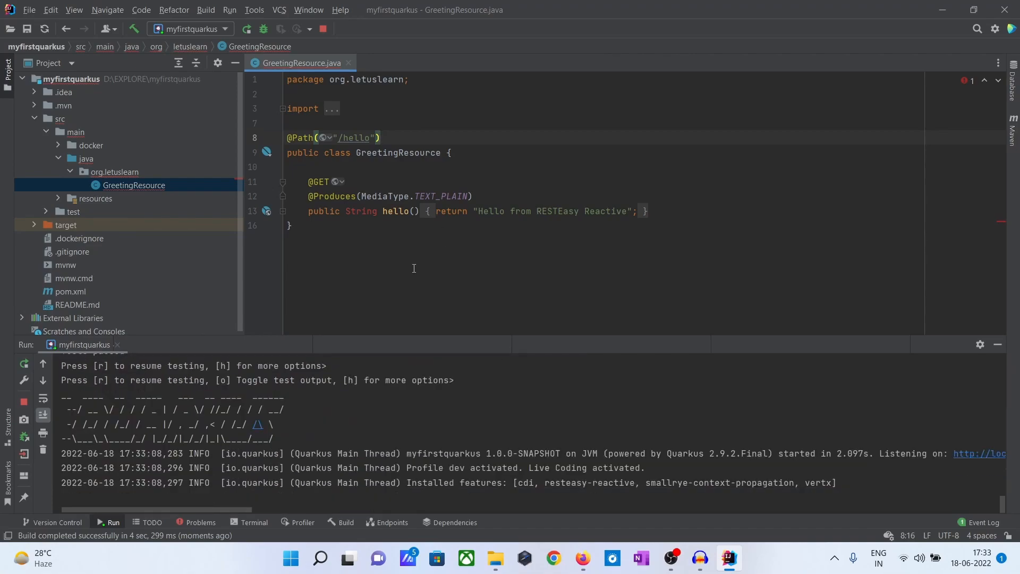
pyautogui.moveTo(716, 142)
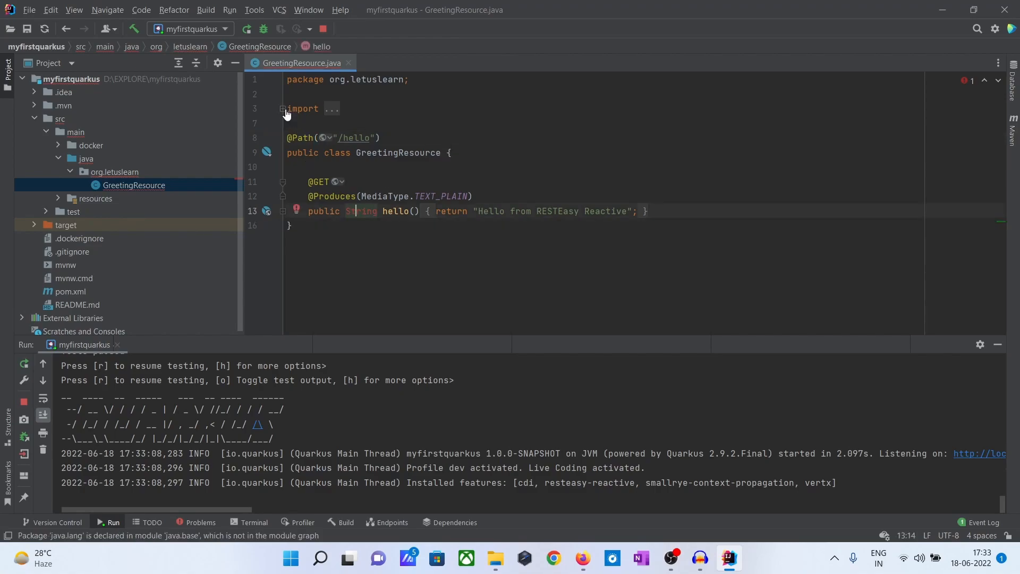
pyautogui.moveTo(374, 285)
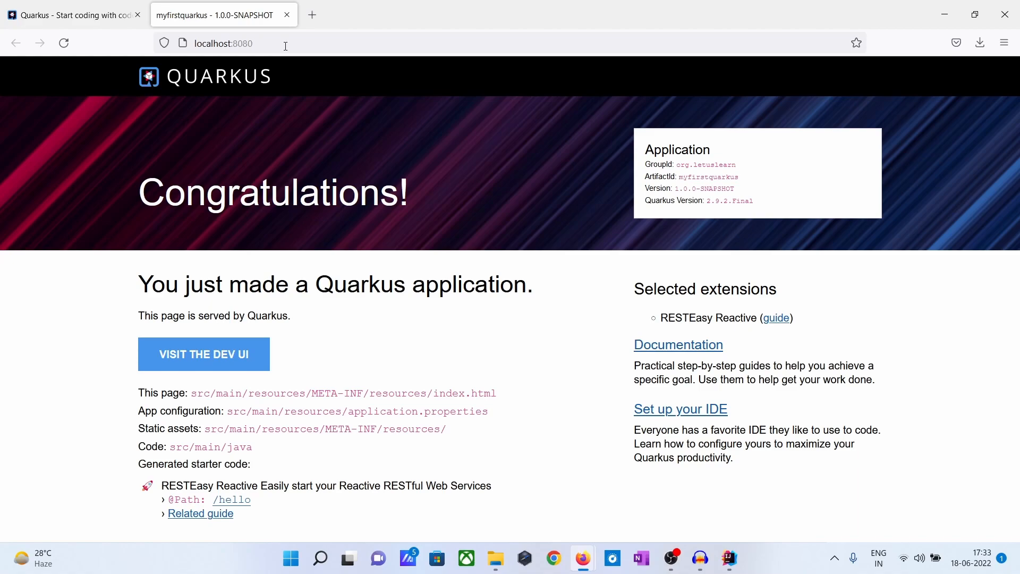
pyautogui.moveTo(778, 208)
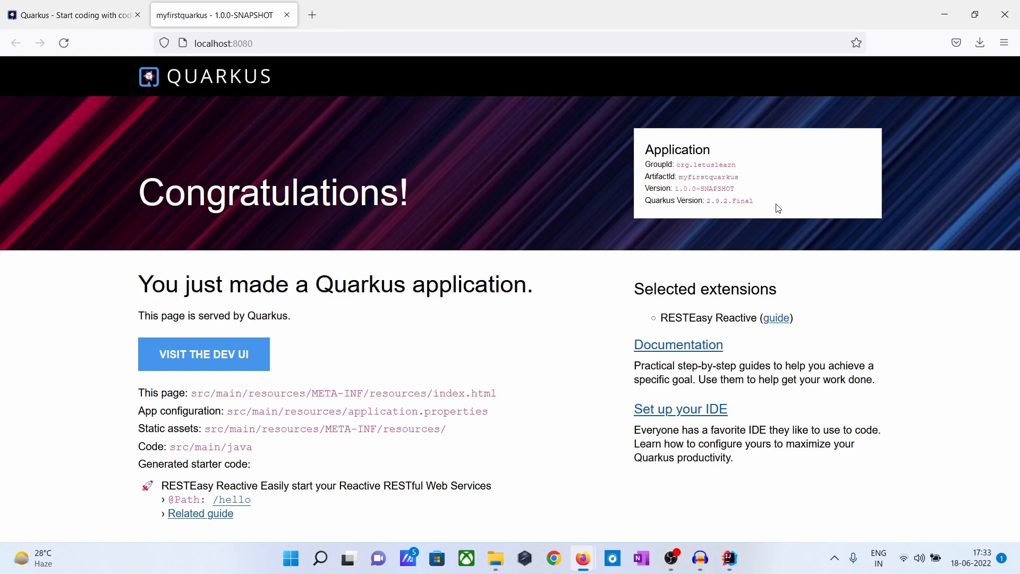
pyautogui.moveTo(693, 169)
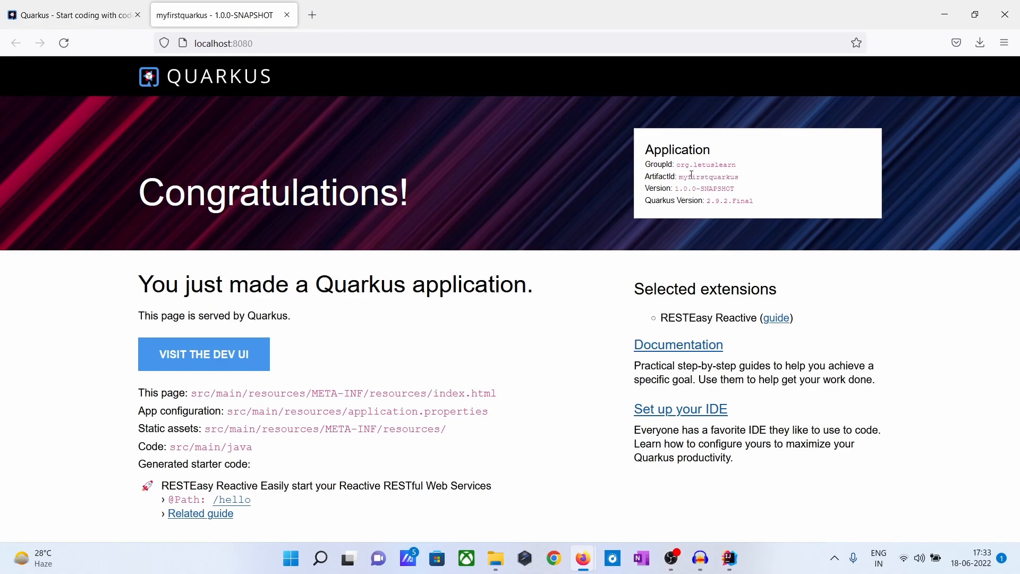
pyautogui.moveTo(742, 182)
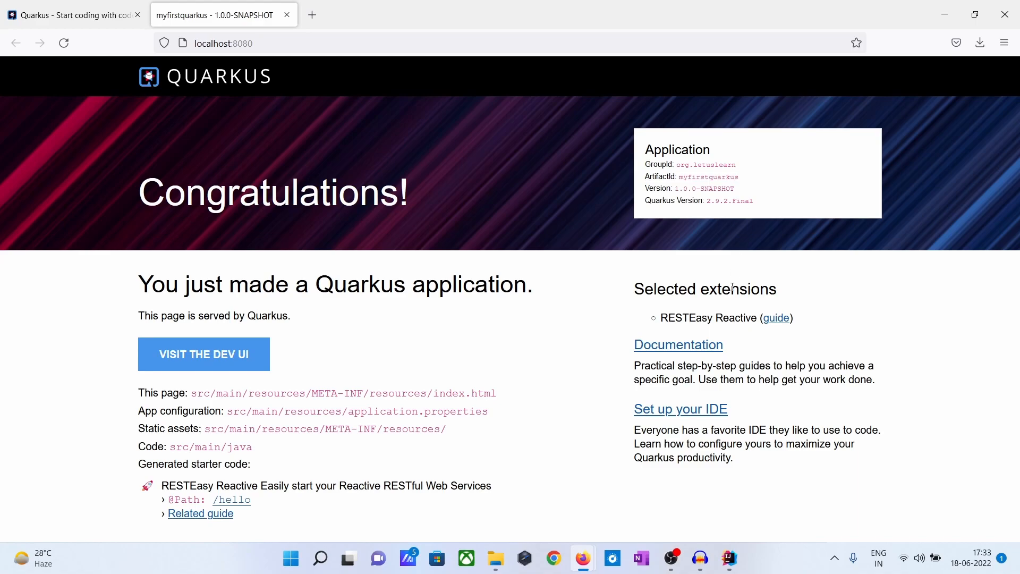
pyautogui.moveTo(369, 418)
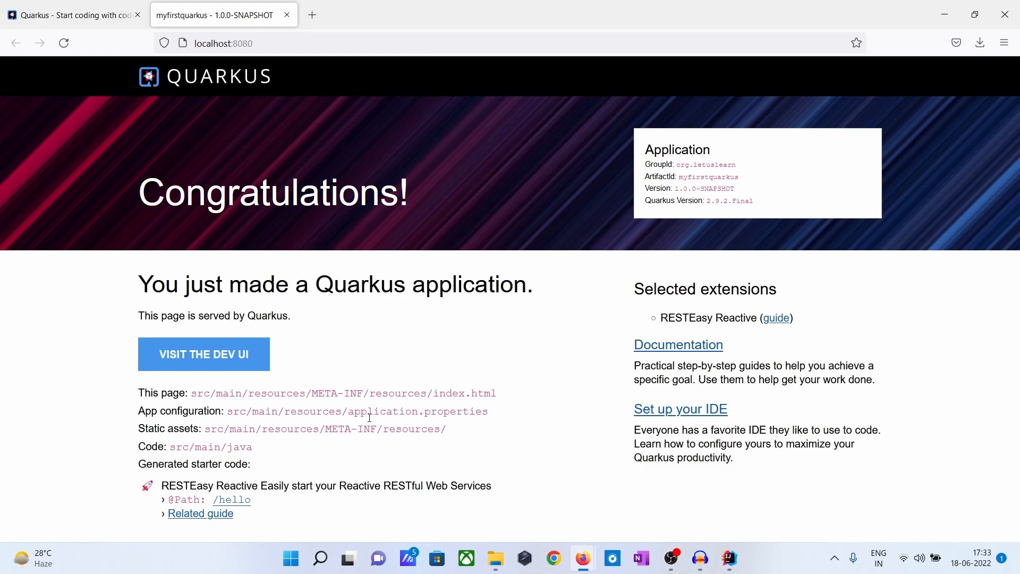
pyautogui.moveTo(224, 503)
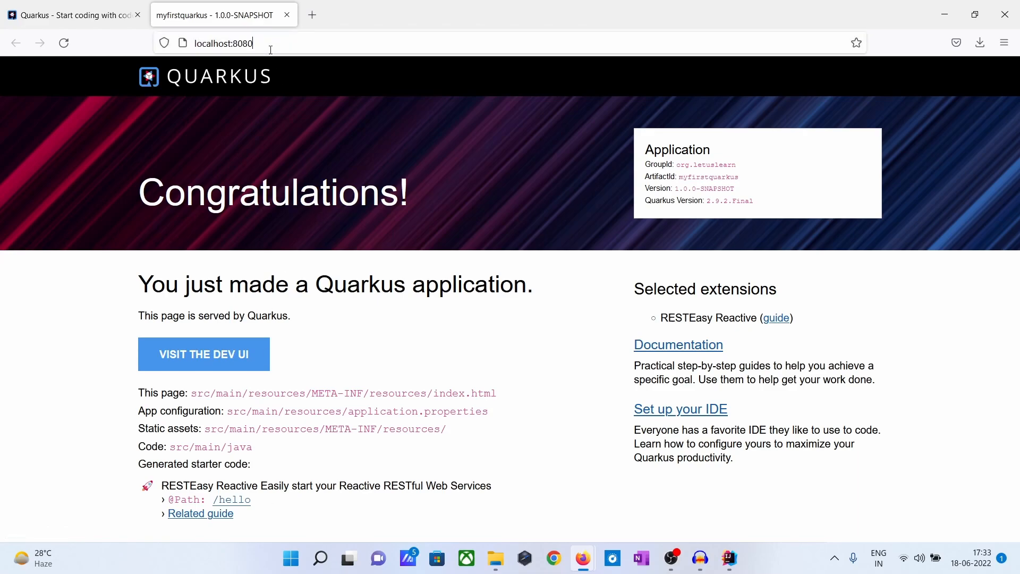
# Step: Edit the Firefox address localhost:8080 to try the /helo path
pyautogui.click(249, 44)
pyautogui.write('/helo')
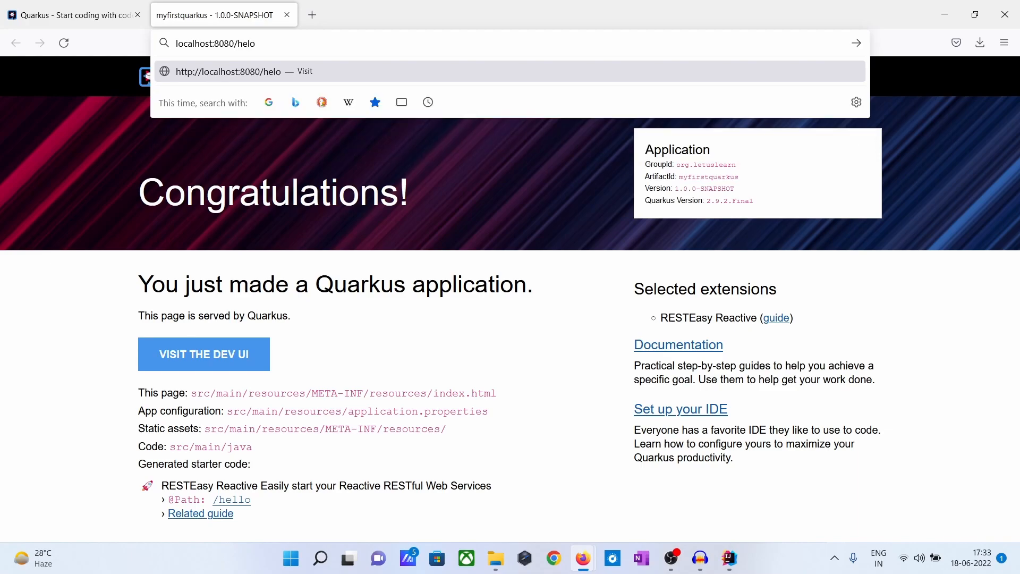
pyautogui.press('Backspace')
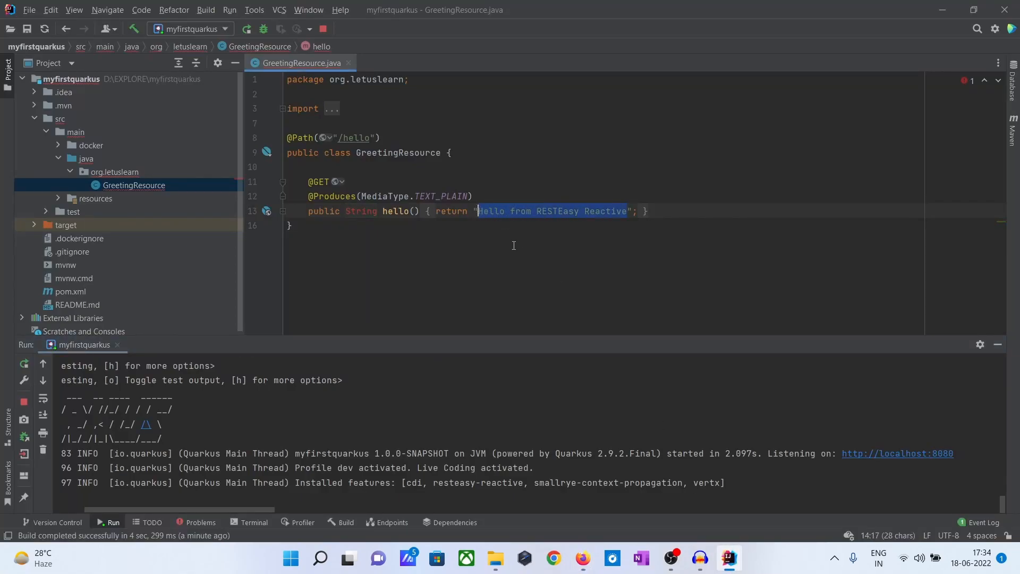
# Step: Complete hello()'s return string as "welcome to the Quarkus app" in GreetingResource.java, then switch to Firefox
pyautogui.write('welcom')
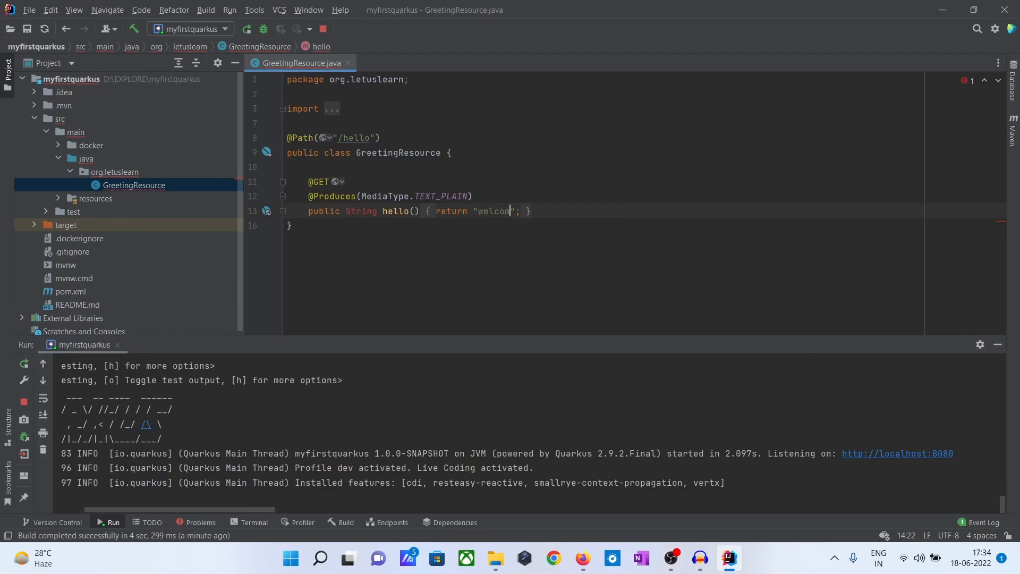
pyautogui.write('me to the')
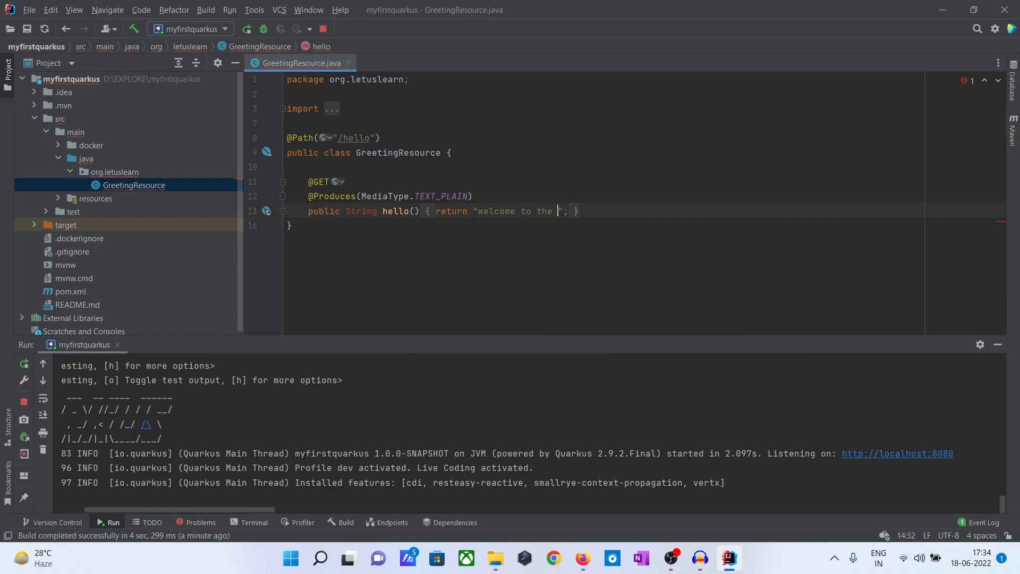
pyautogui.write('Qu')
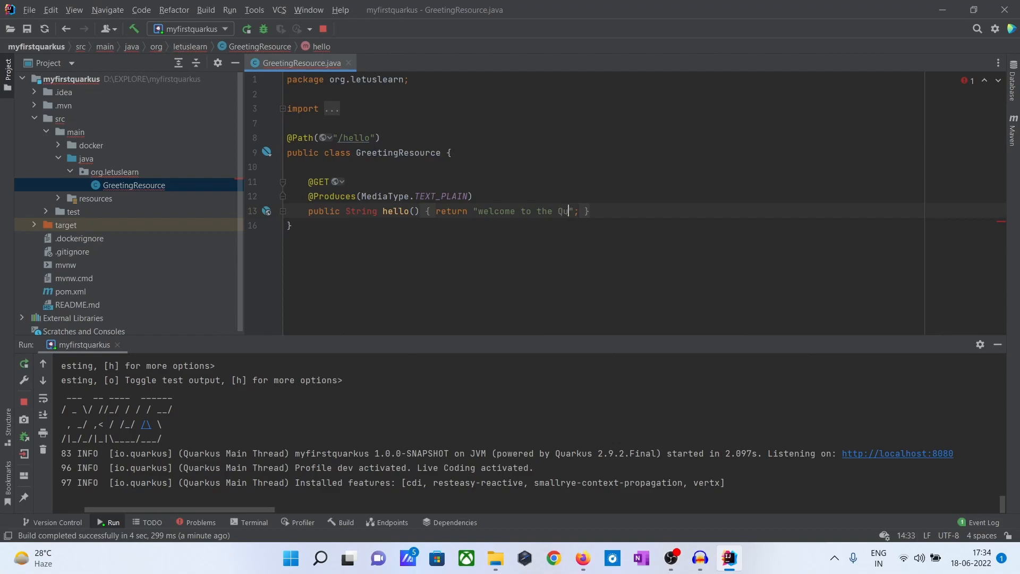
pyautogui.write('arkus')
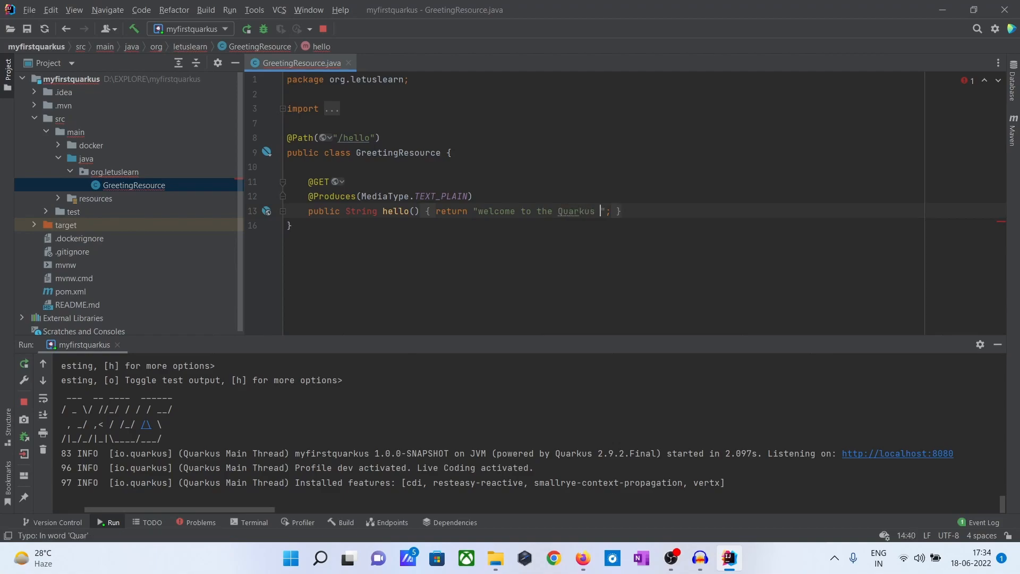
pyautogui.write('app')
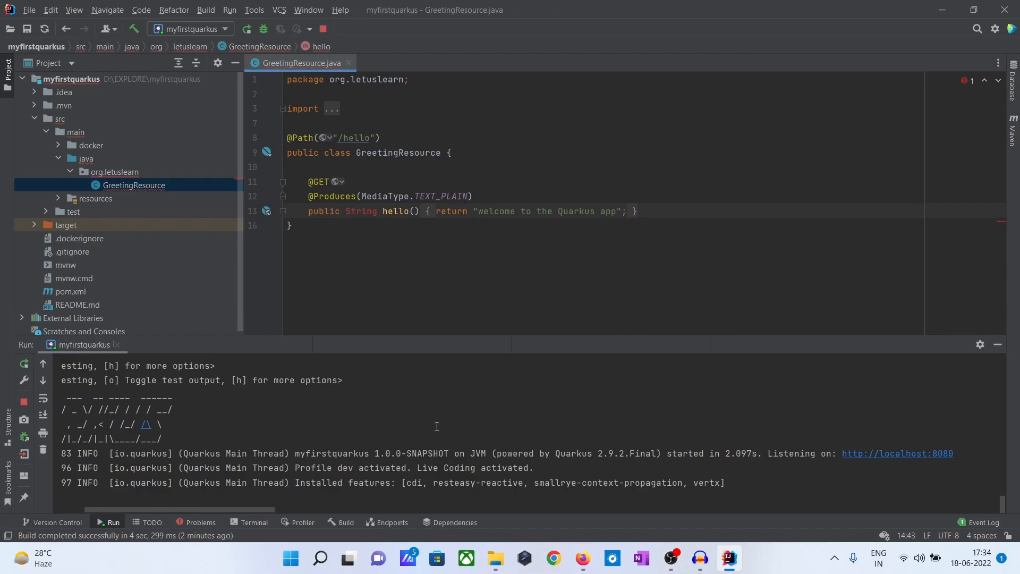
pyautogui.moveTo(622, 469)
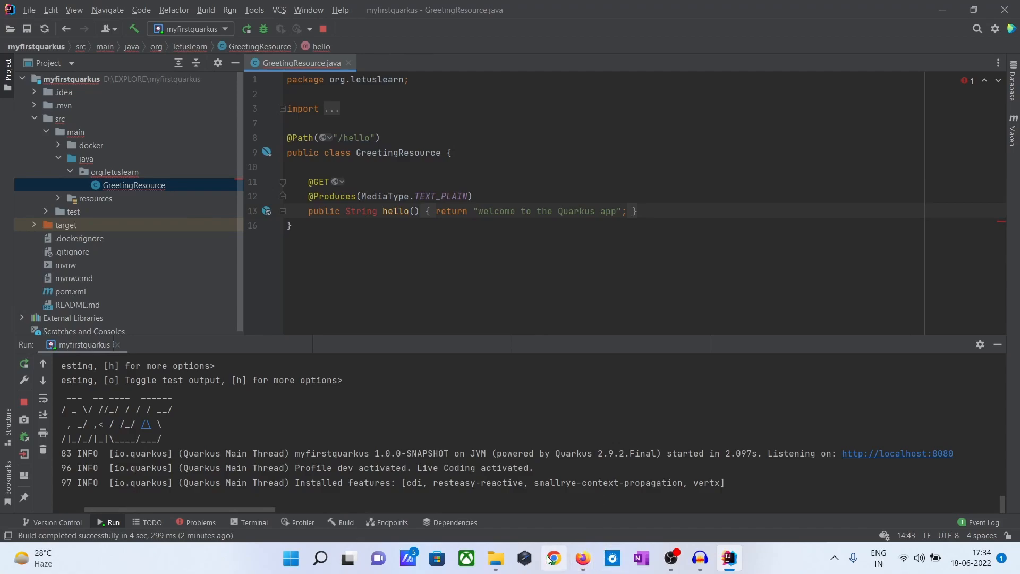
pyautogui.moveTo(354, 516)
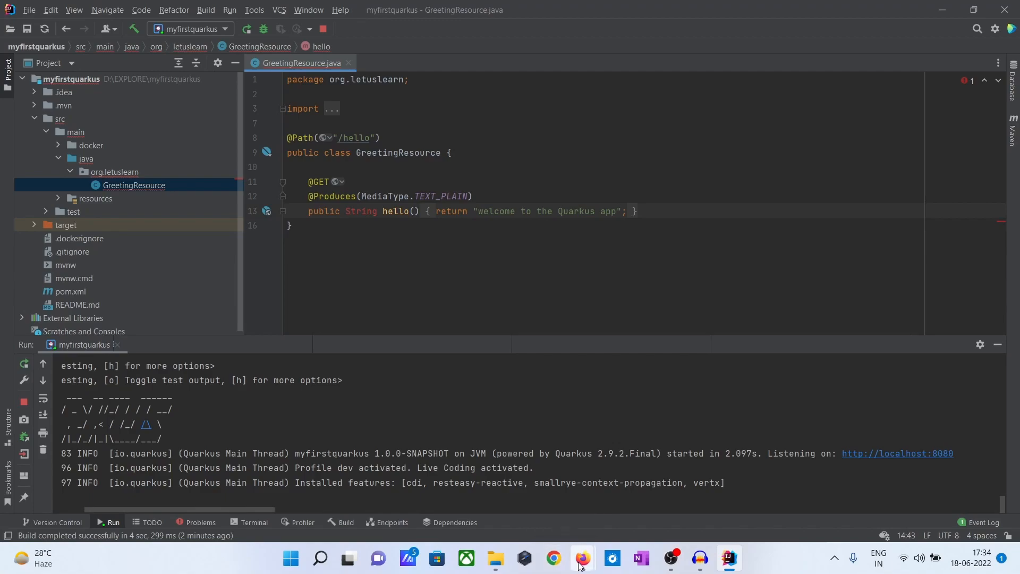
pyautogui.click(582, 558)
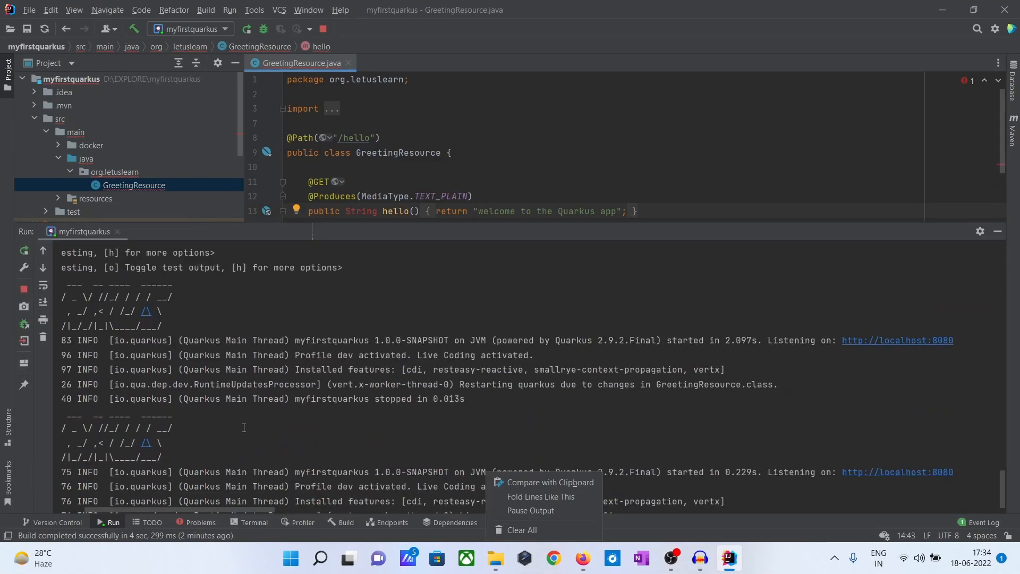
pyautogui.moveTo(209, 323)
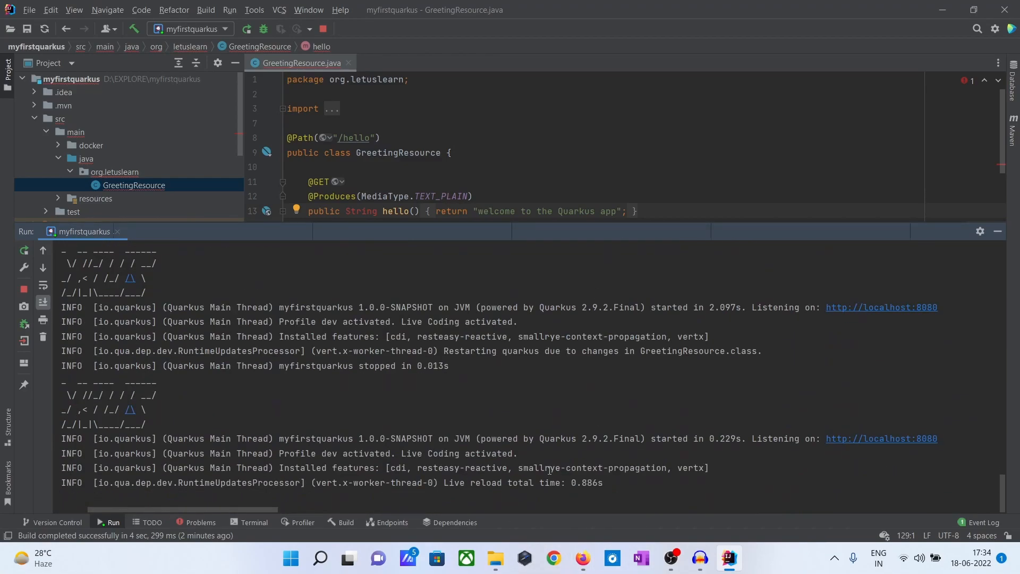
pyautogui.moveTo(727, 557)
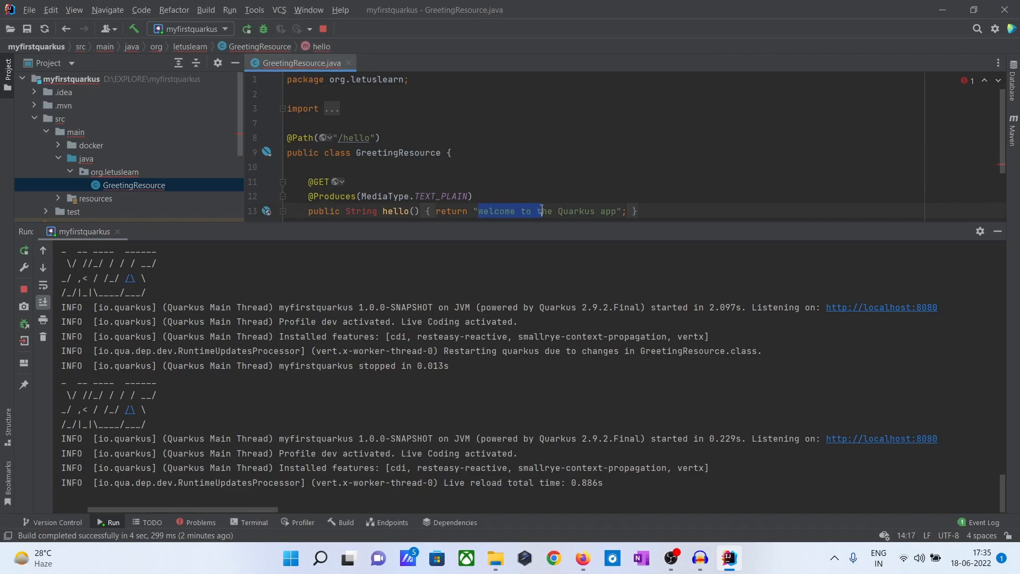
# Step: Replace "welcome to" with "Hello to" in hello()'s return string and check the browser
pyautogui.write('H')
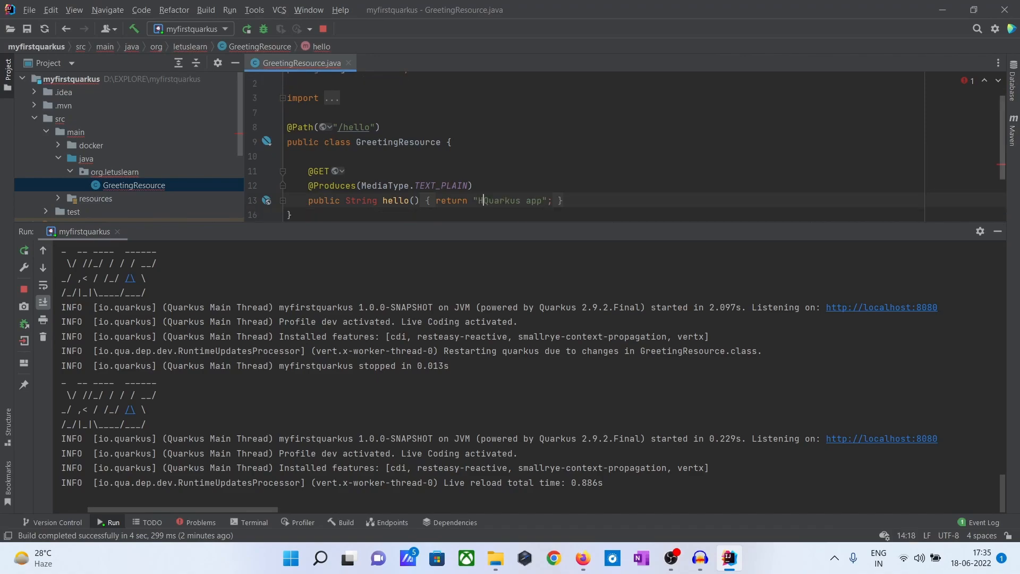
pyautogui.write('ello to the')
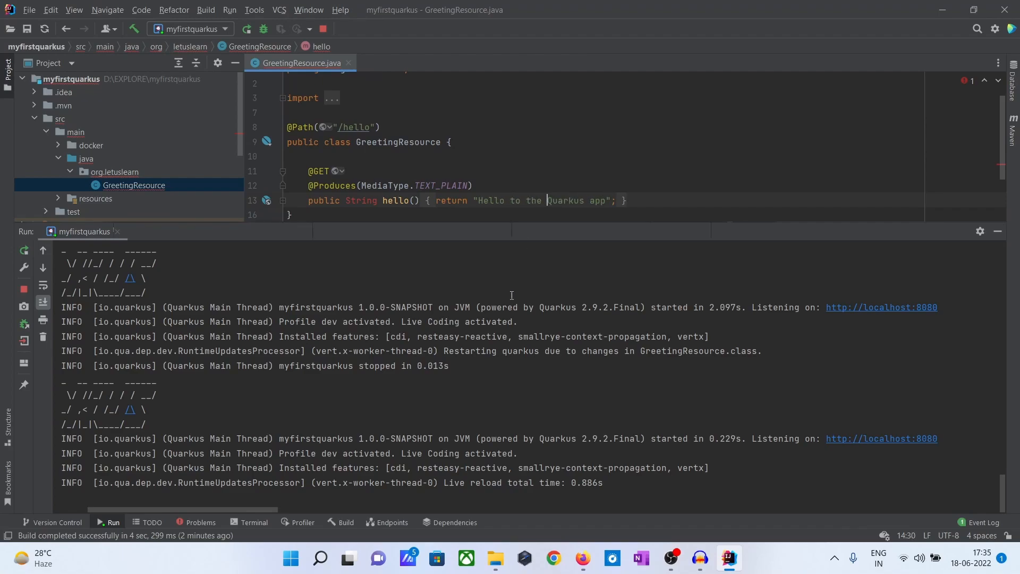
pyautogui.moveTo(459, 547)
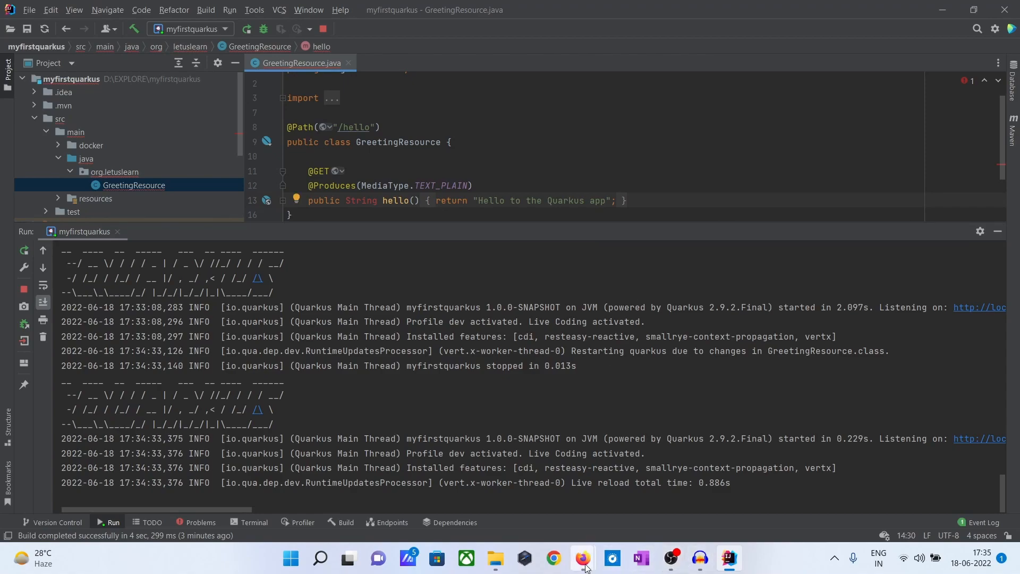
pyautogui.click(583, 558)
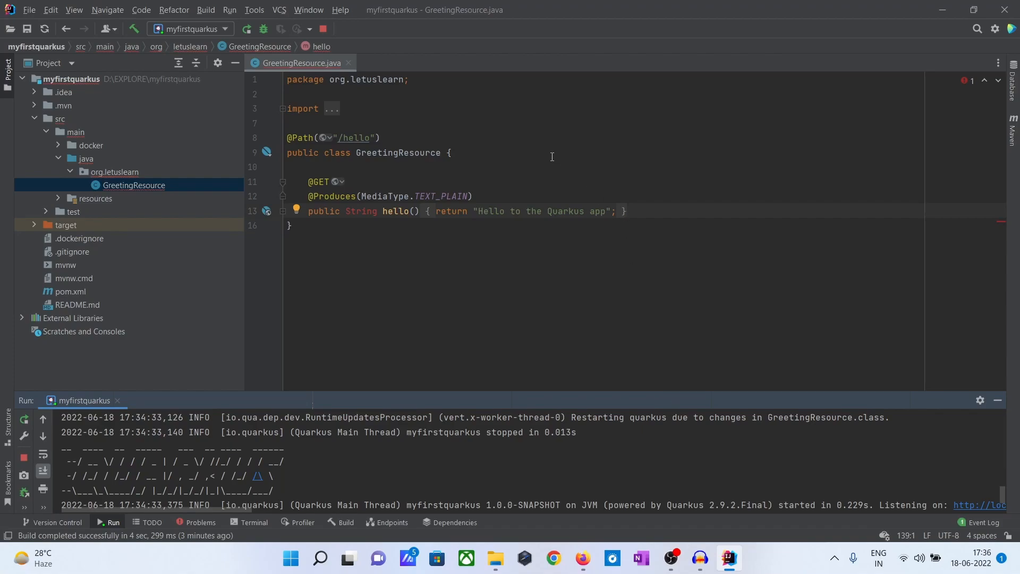
pyautogui.moveTo(642, 387)
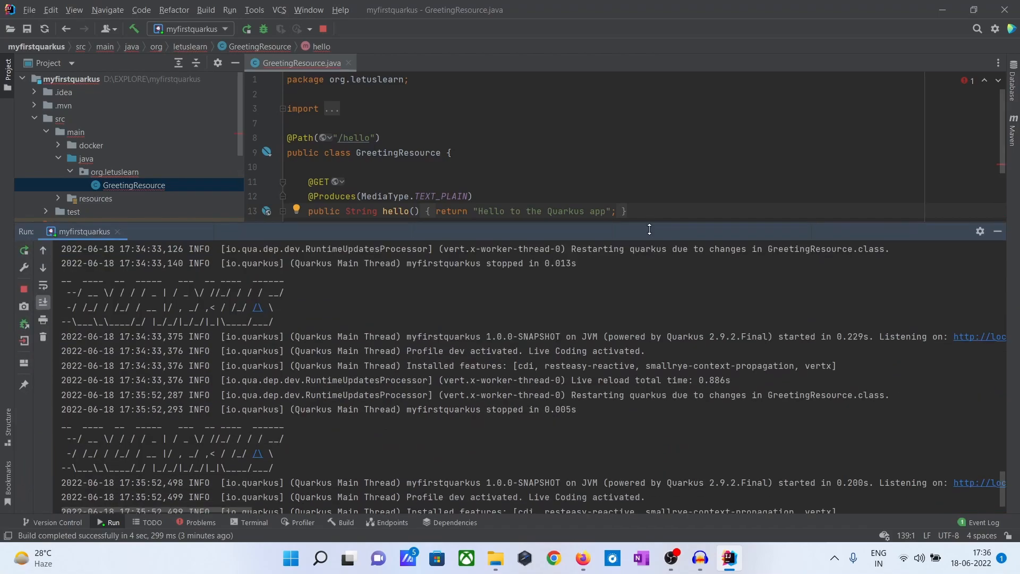
pyautogui.moveTo(583, 558)
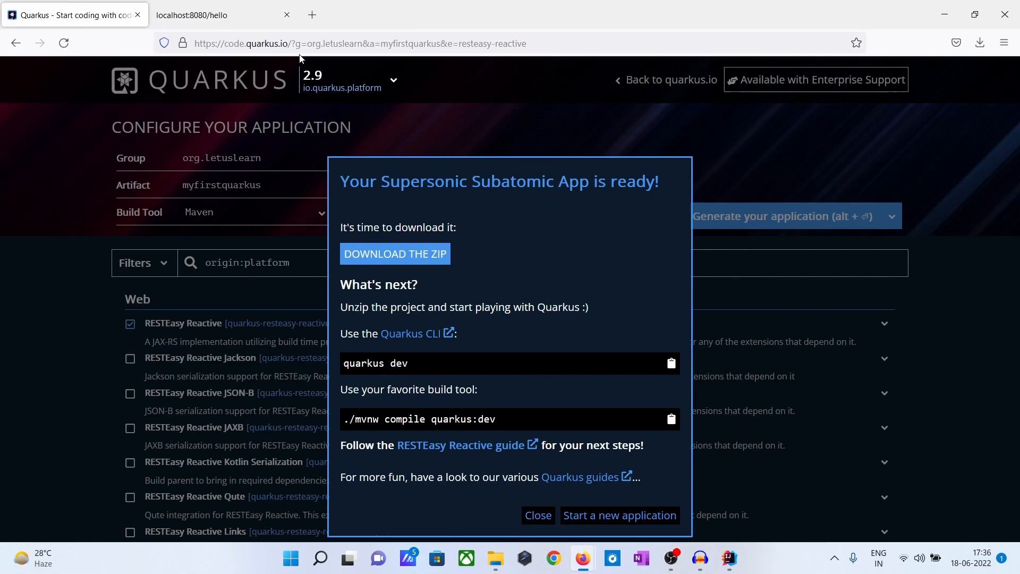
pyautogui.moveTo(741, 294)
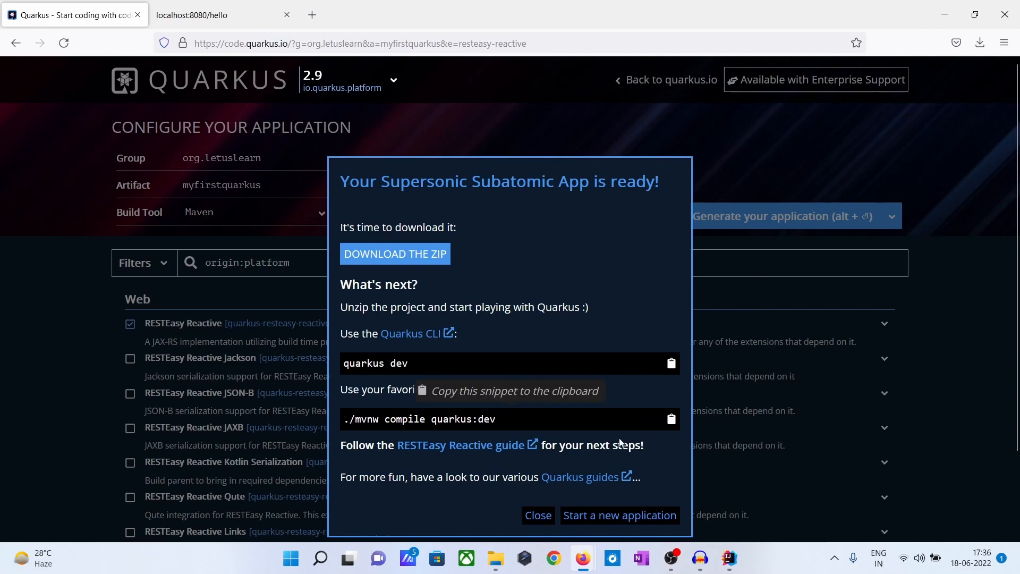
# Step: Close the app-ready dialog and also check RESTEasy Reactive Kotlin Serialization
pyautogui.click(538, 515)
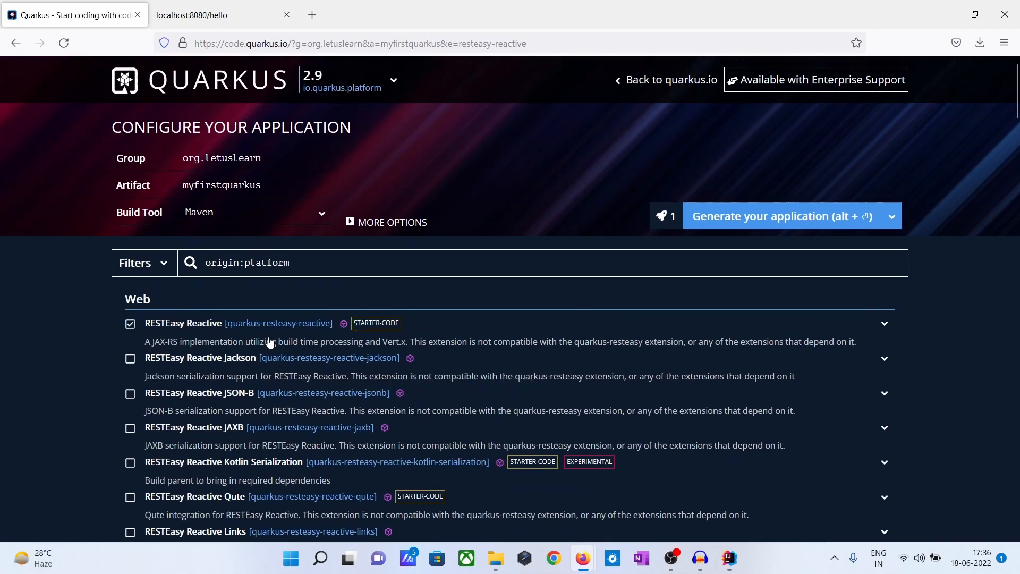
pyautogui.moveTo(452, 286)
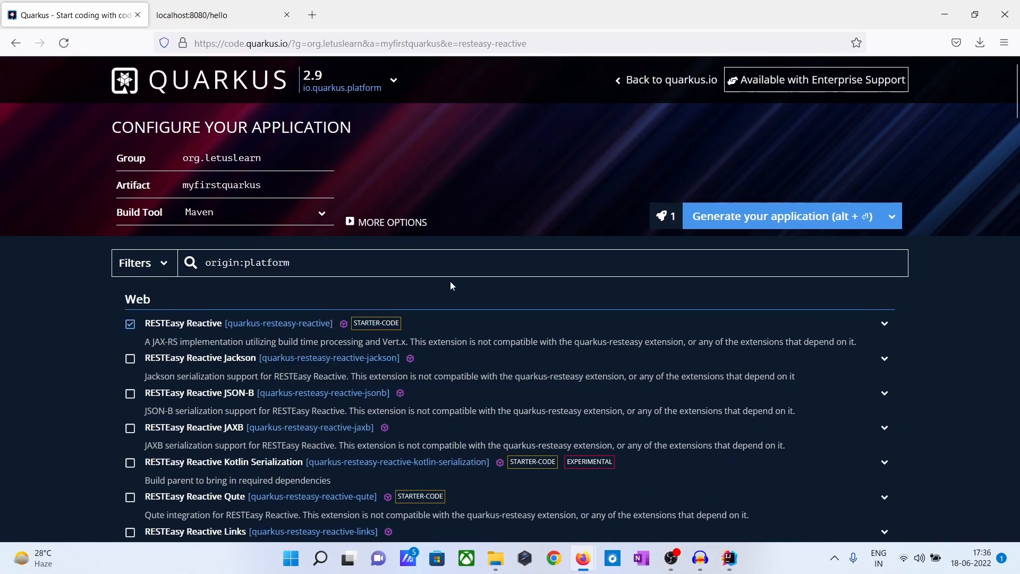
pyautogui.scroll(-3)
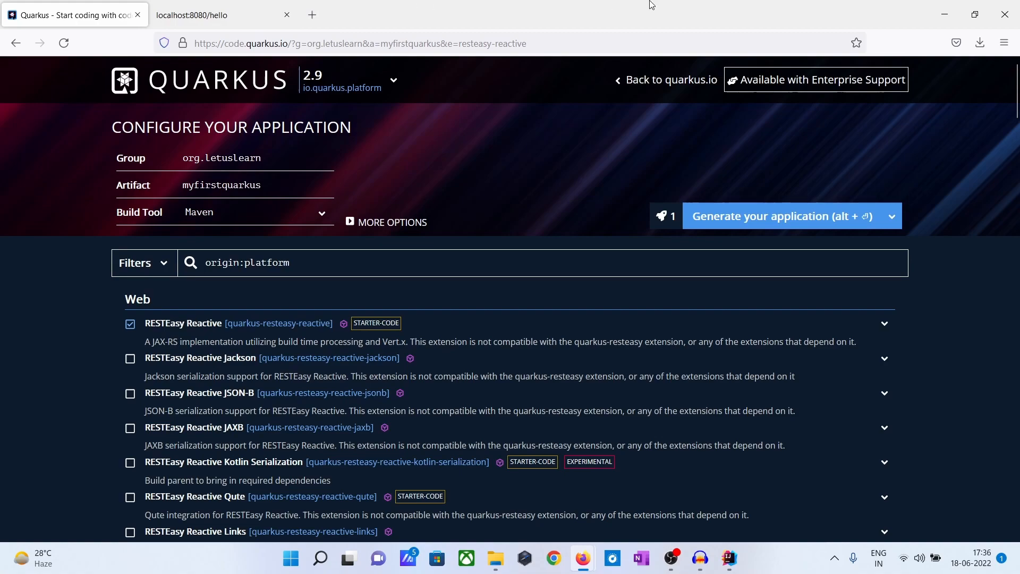
pyautogui.moveTo(944, 14)
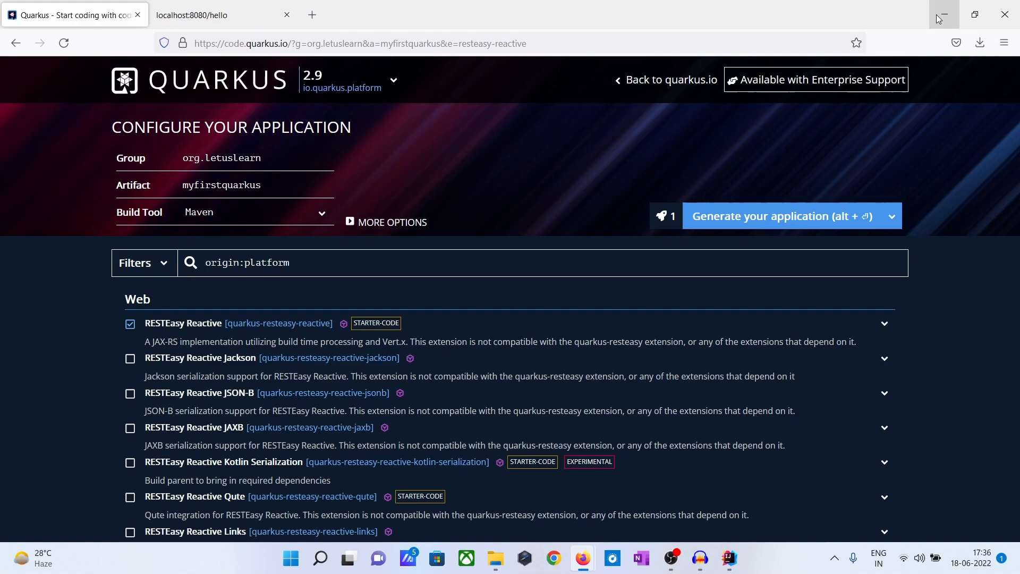
pyautogui.moveTo(943, 14)
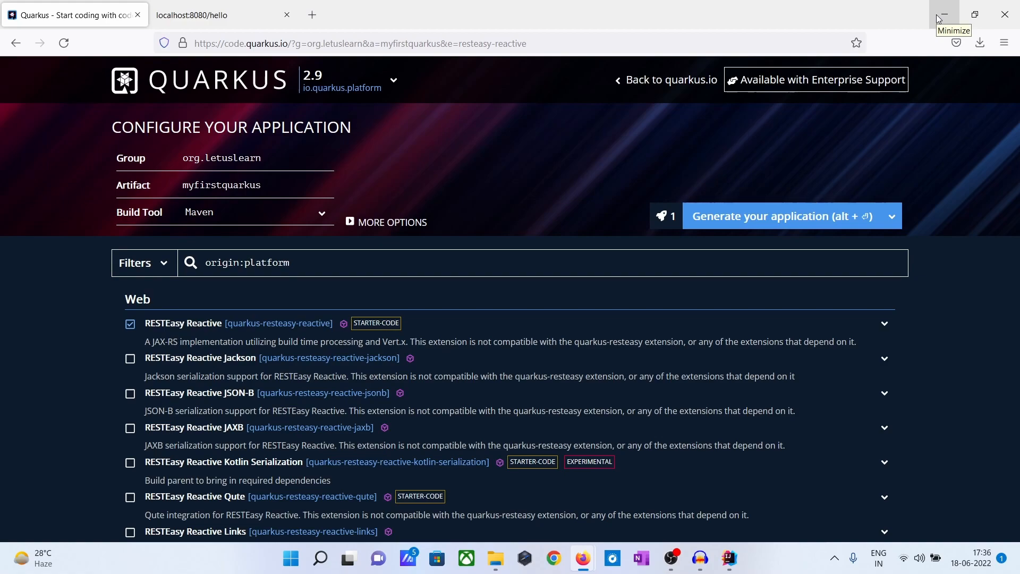
pyautogui.moveTo(939, 18)
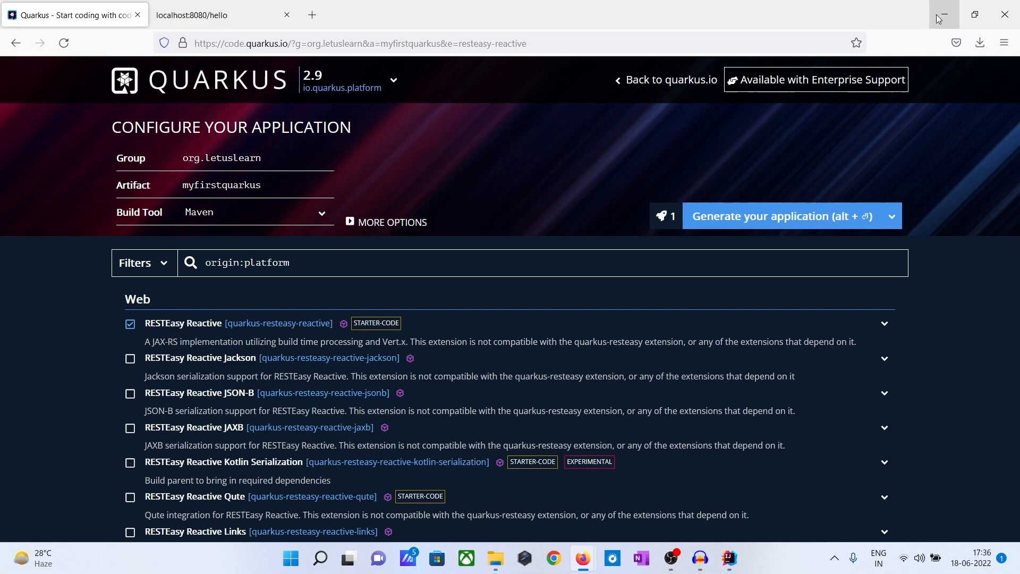
pyautogui.click(130, 462)
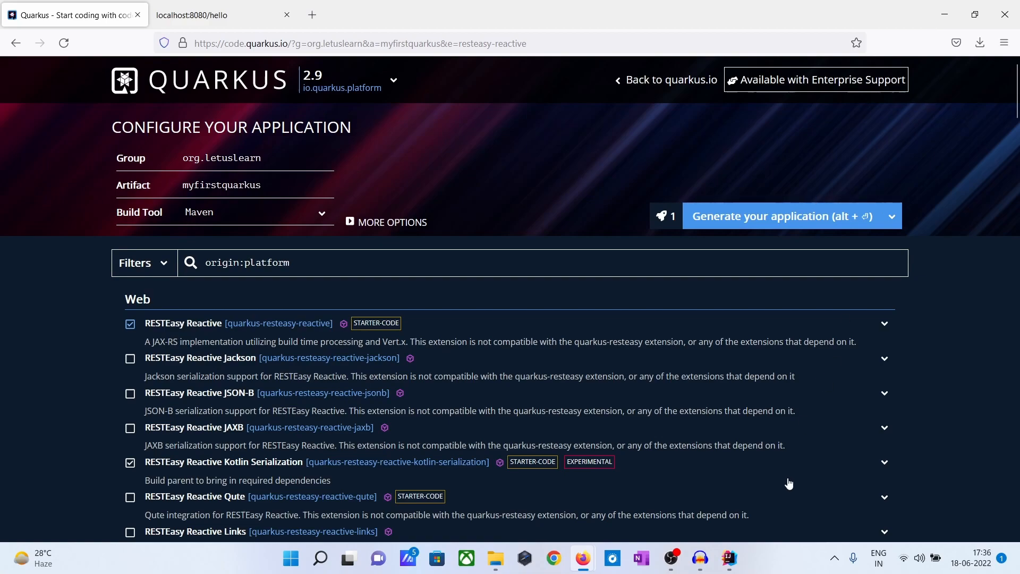